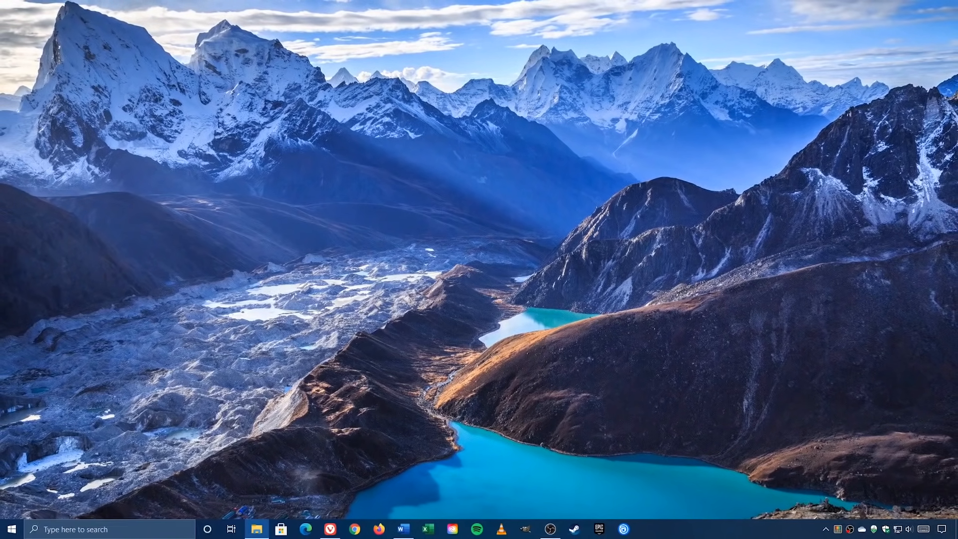
mouse_move(333, 490)
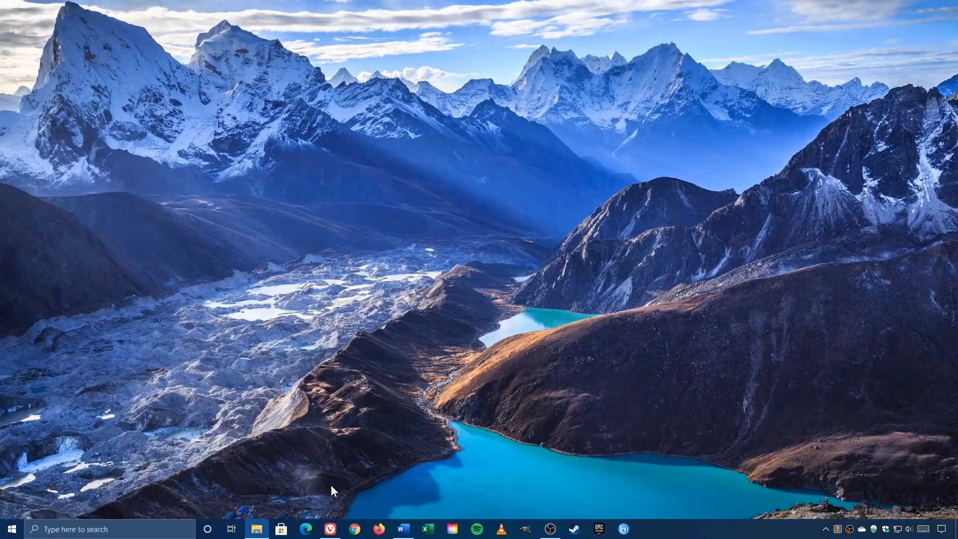
Step: Bring the Vivaldi browser with the Bananas Foster recipe page into view
left_click(330, 529)
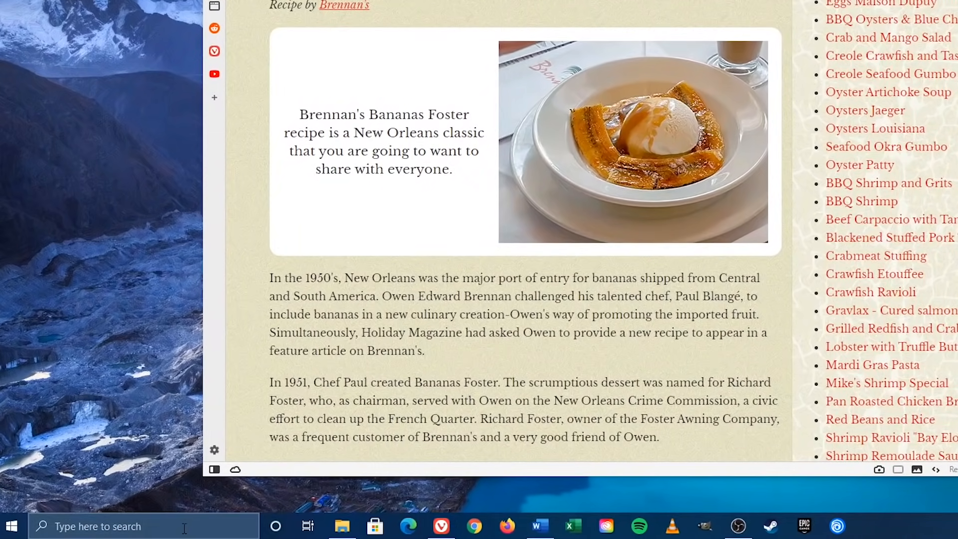
Step: Search Start for 'snip & sketch' and launch the Snip & Sketch app
type("snip")
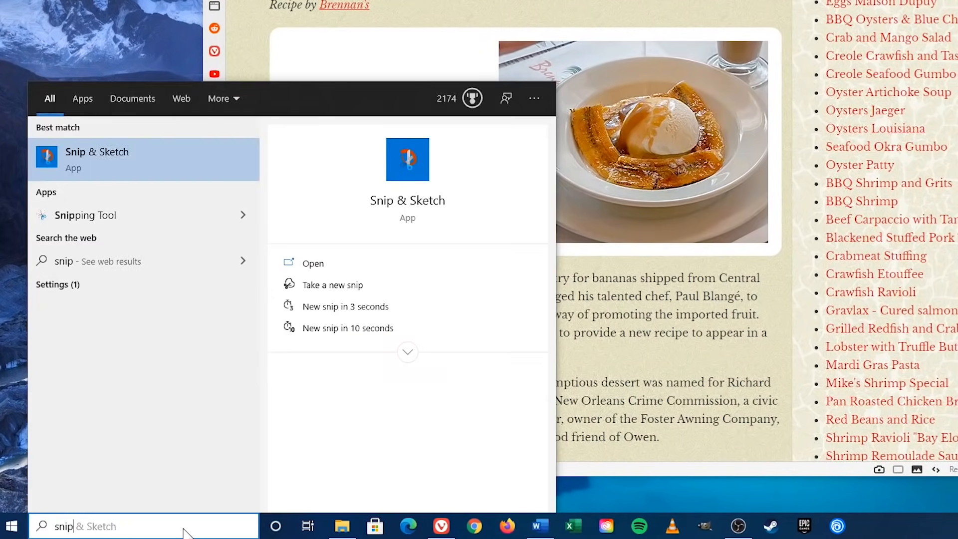
type("& sketch")
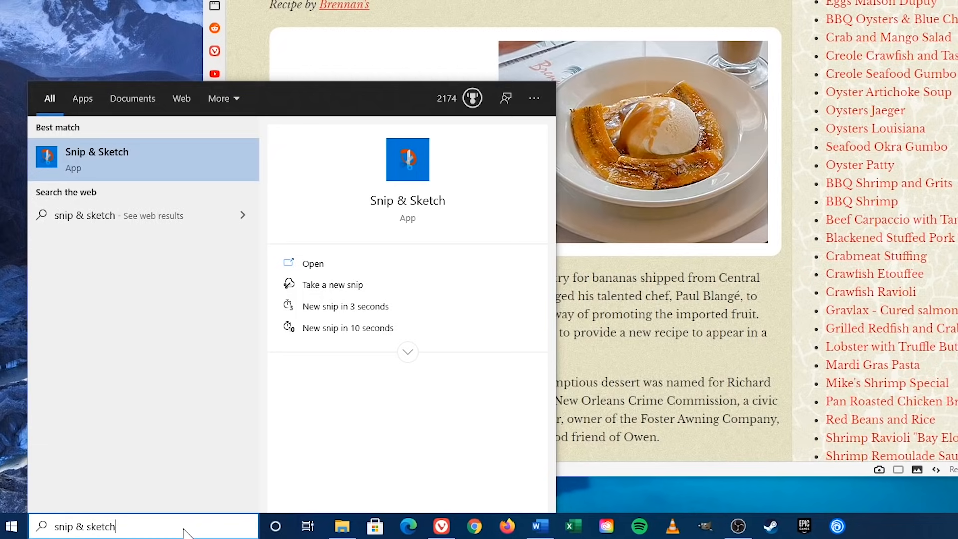
mouse_move(164, 169)
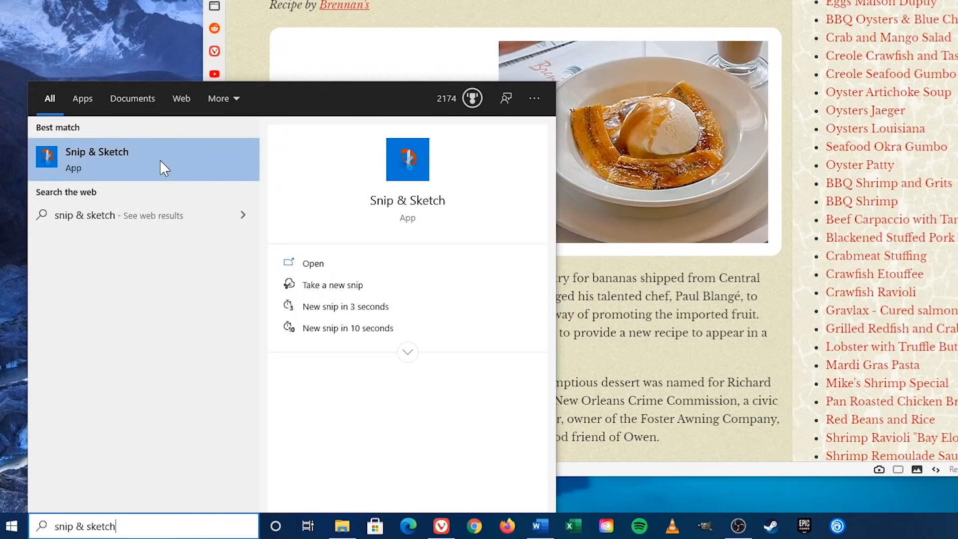
left_click(312, 263)
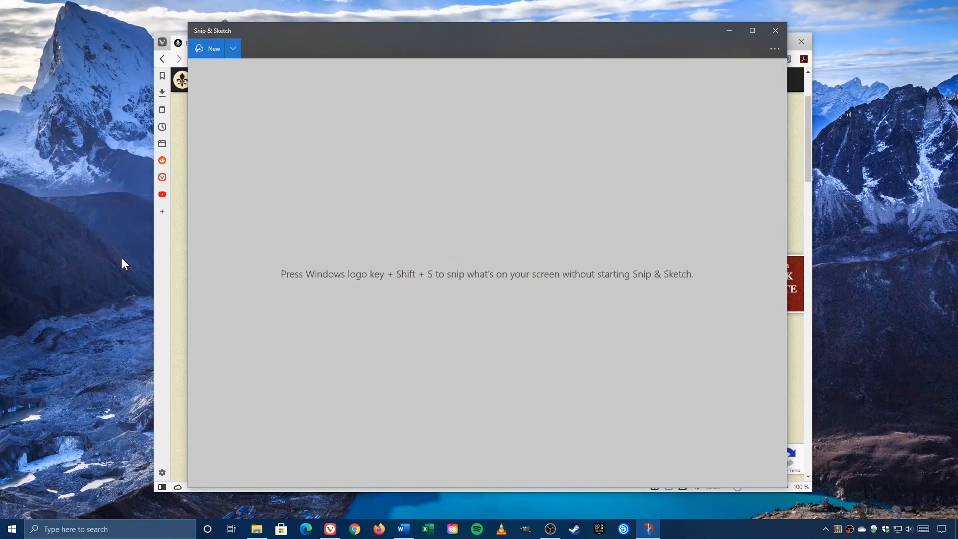
mouse_move(649, 529)
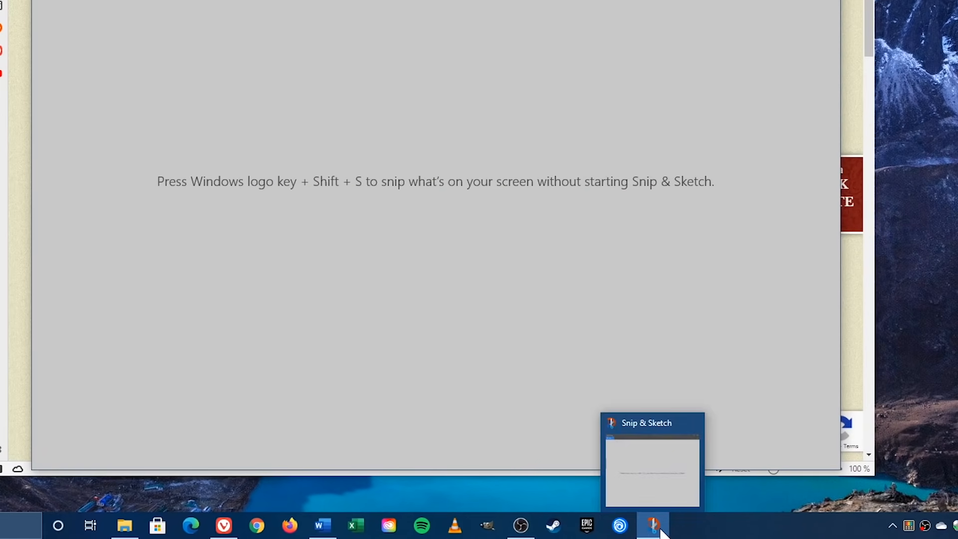
mouse_move(652, 526)
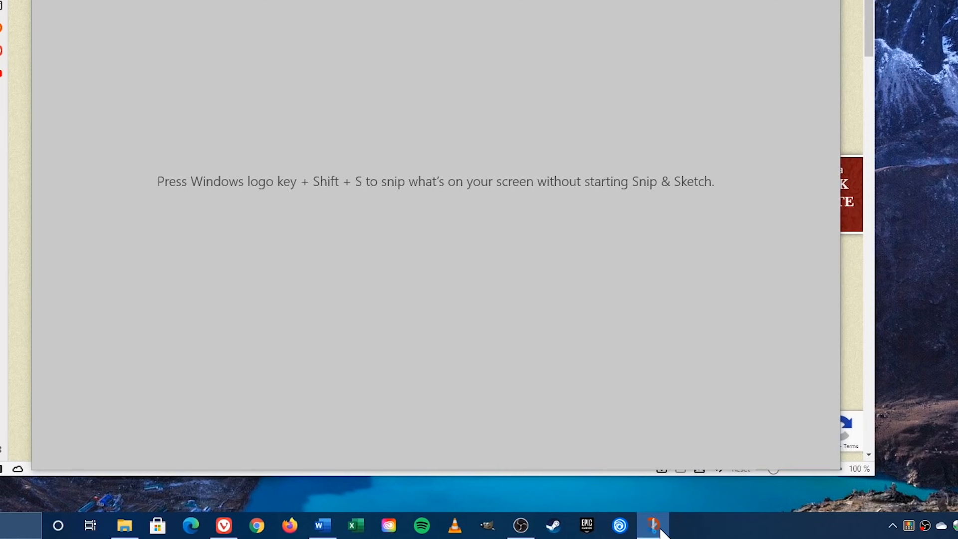
Step: Pin Snip & Sketch to the taskbar from its icon's jump list
right_click(653, 526)
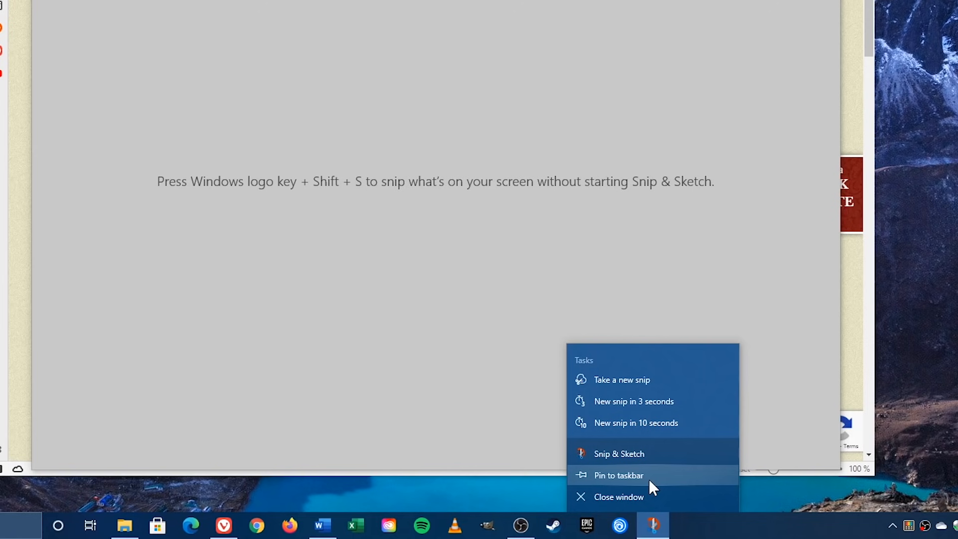
left_click(619, 453)
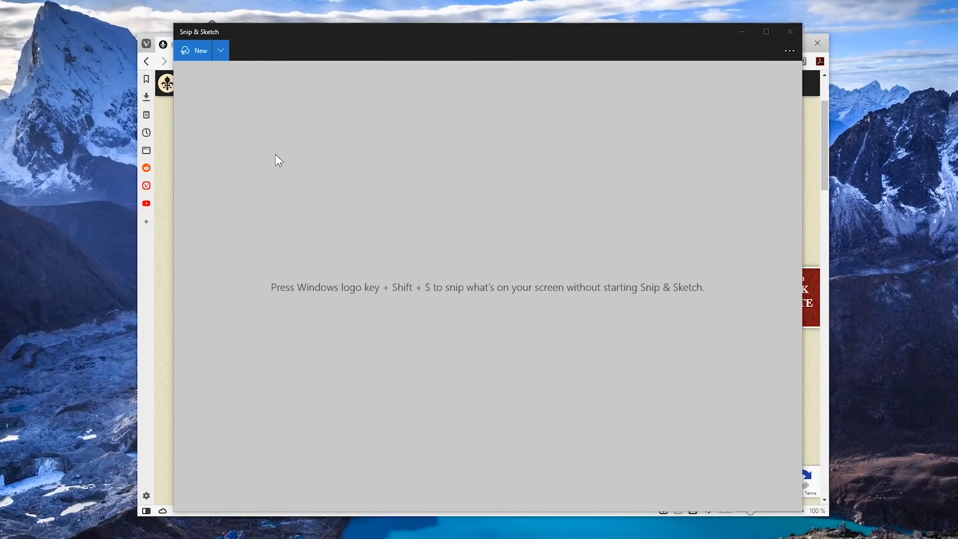
mouse_move(200, 51)
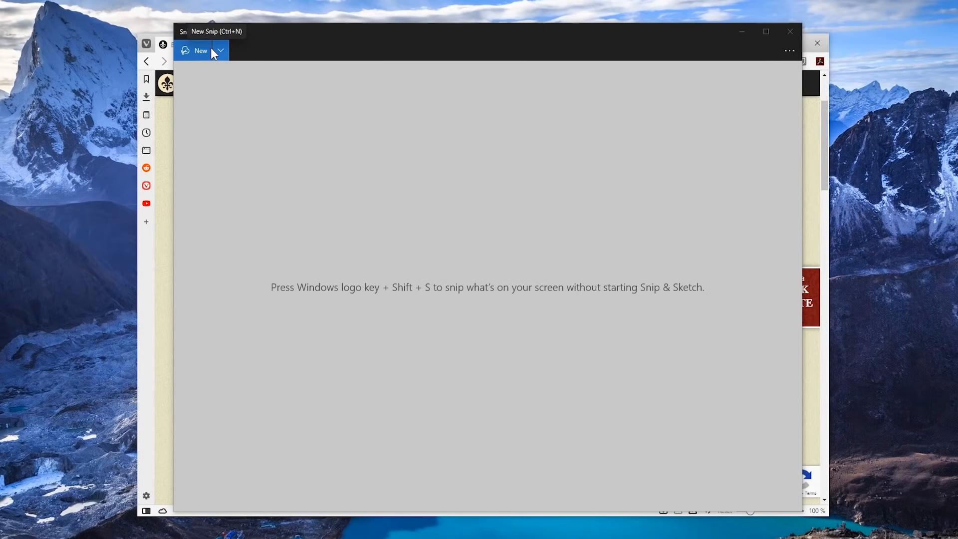
Step: Reveal the New snip timing choices: snip now, in 3 seconds, in 10 seconds
left_click(219, 50)
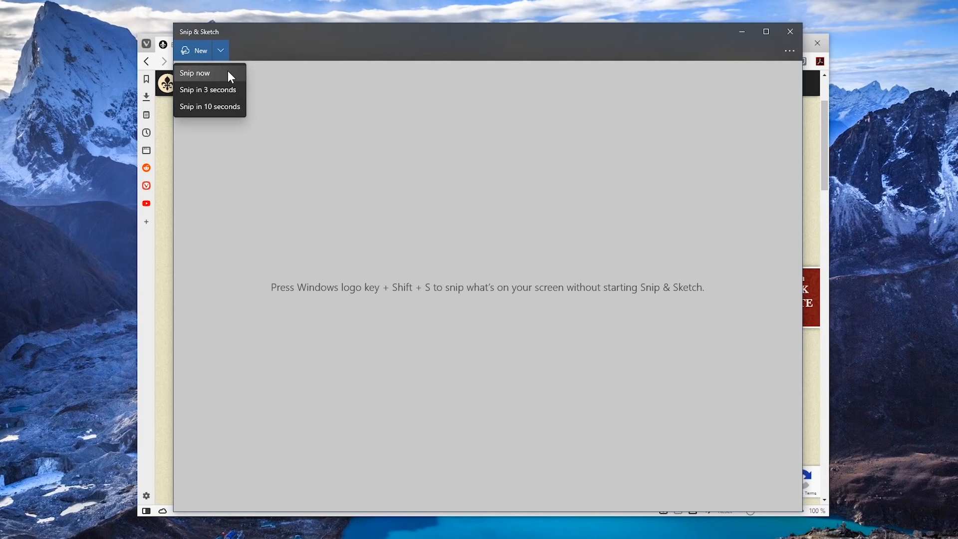
mouse_move(229, 88)
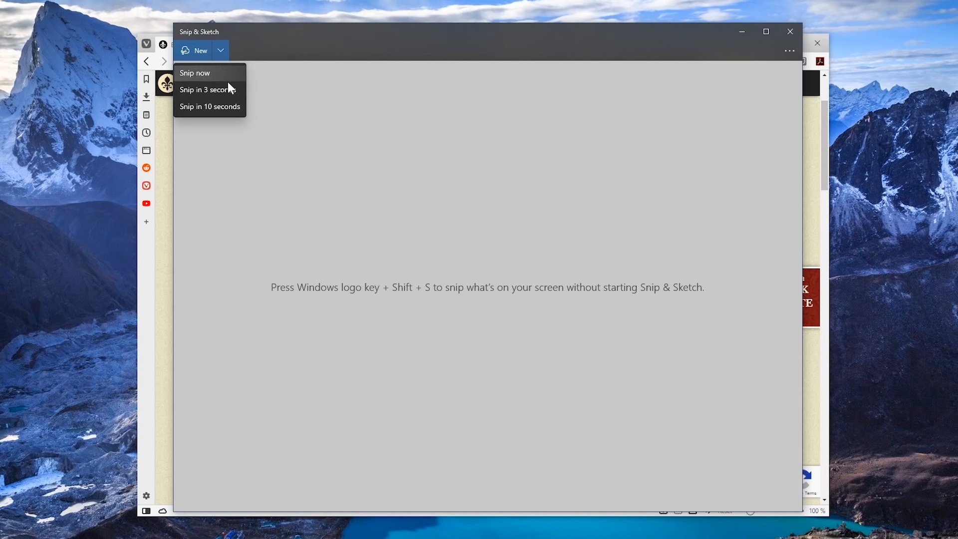
mouse_move(226, 111)
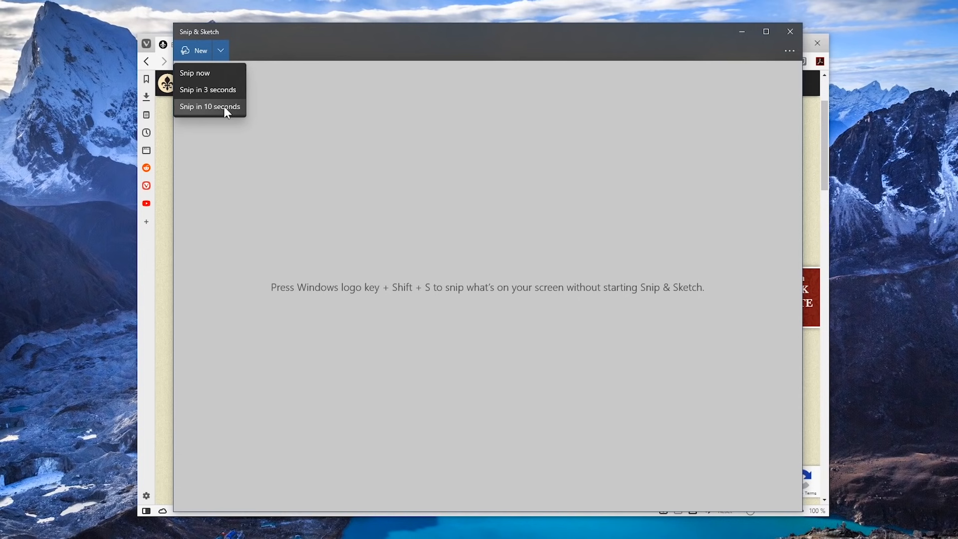
mouse_move(223, 75)
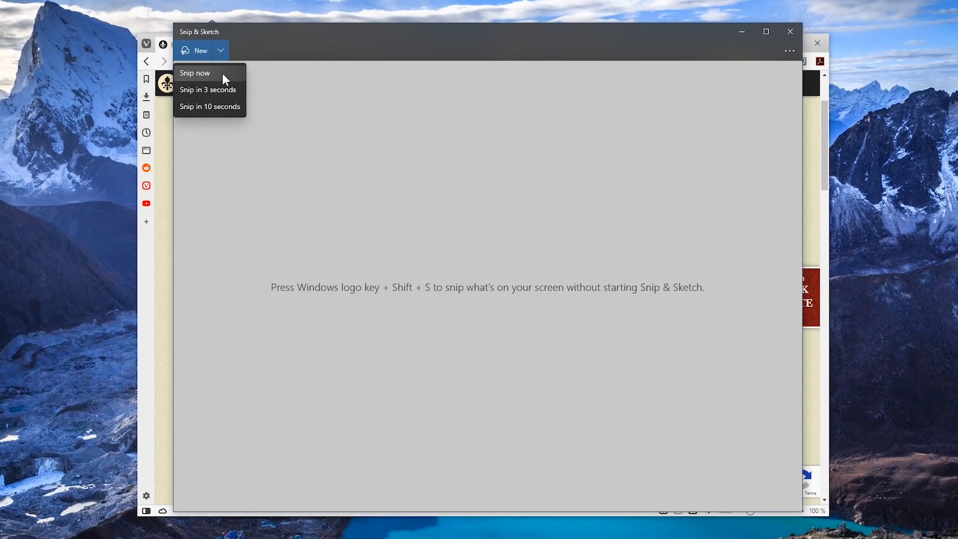
mouse_move(200, 52)
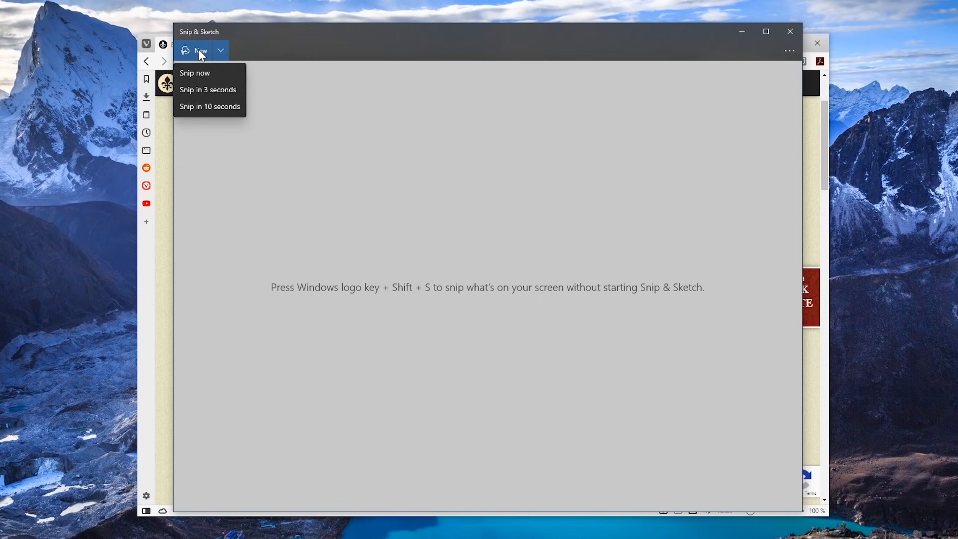
Step: Capture the Bananas Foster browser window as a window snip, then close the editor
left_click(195, 73)
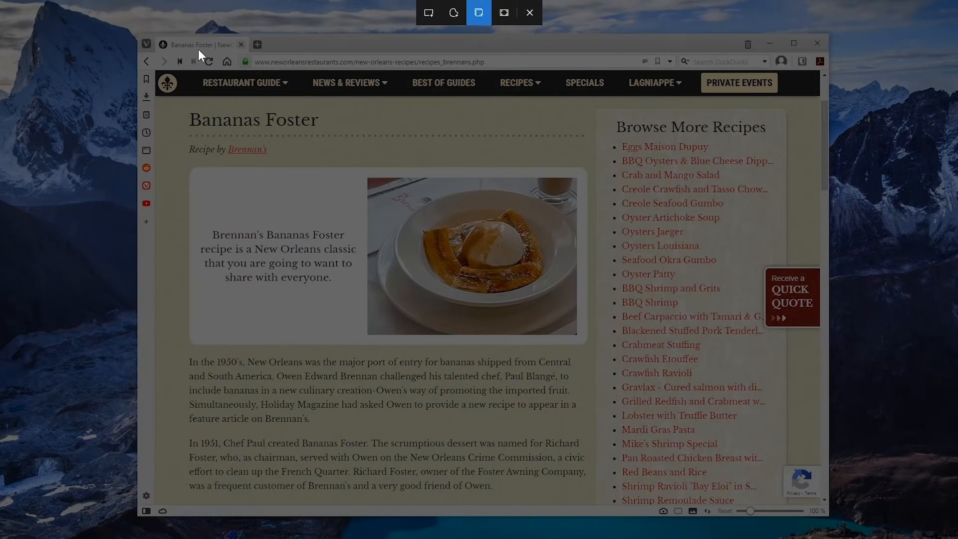
mouse_move(428, 12)
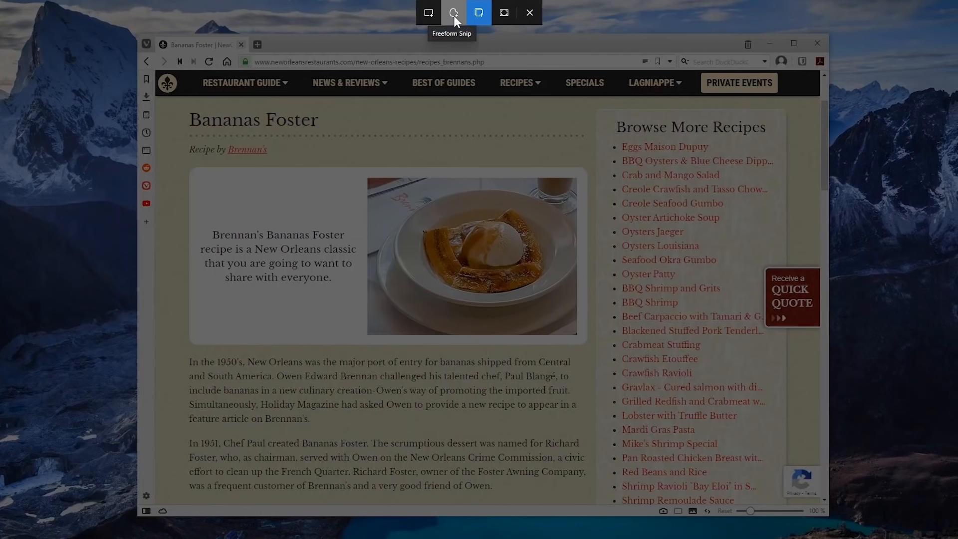
mouse_move(503, 12)
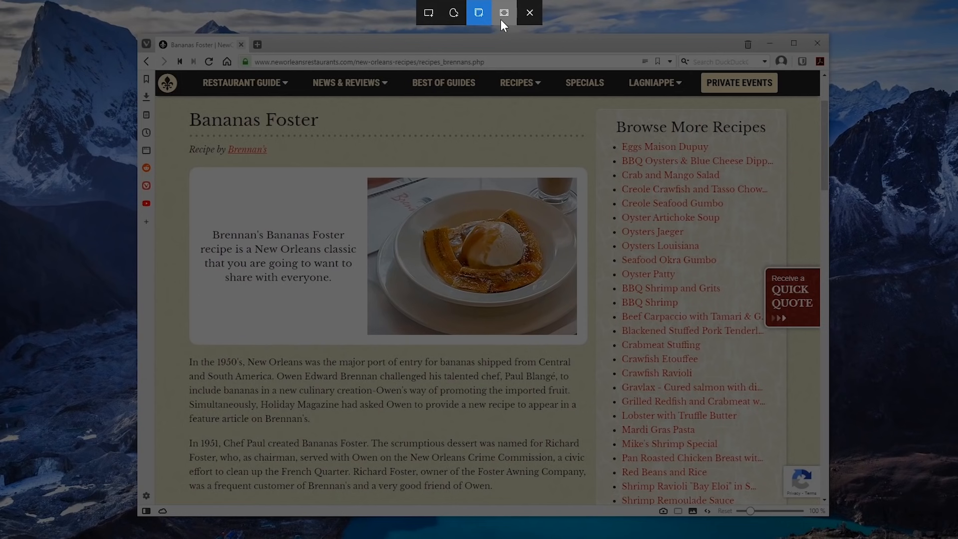
mouse_move(505, 24)
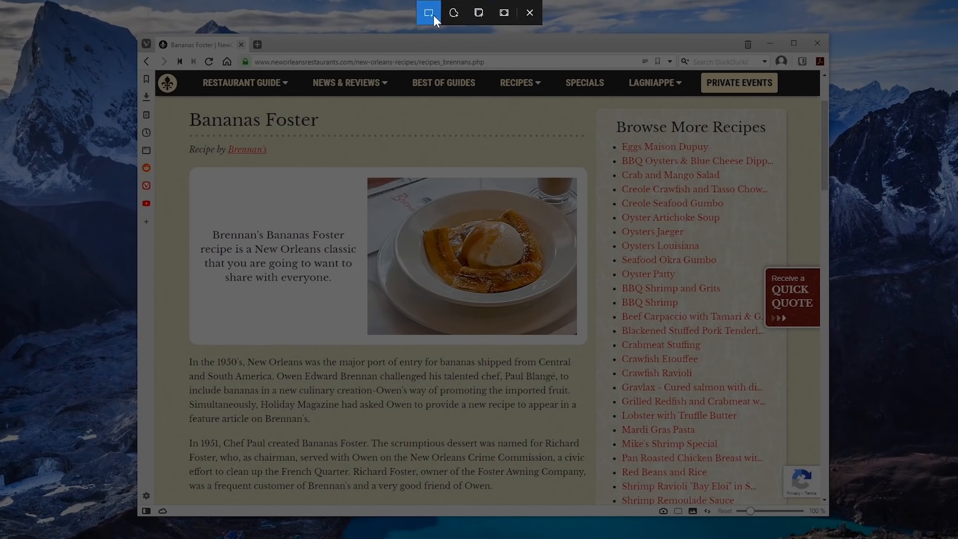
left_click(428, 12)
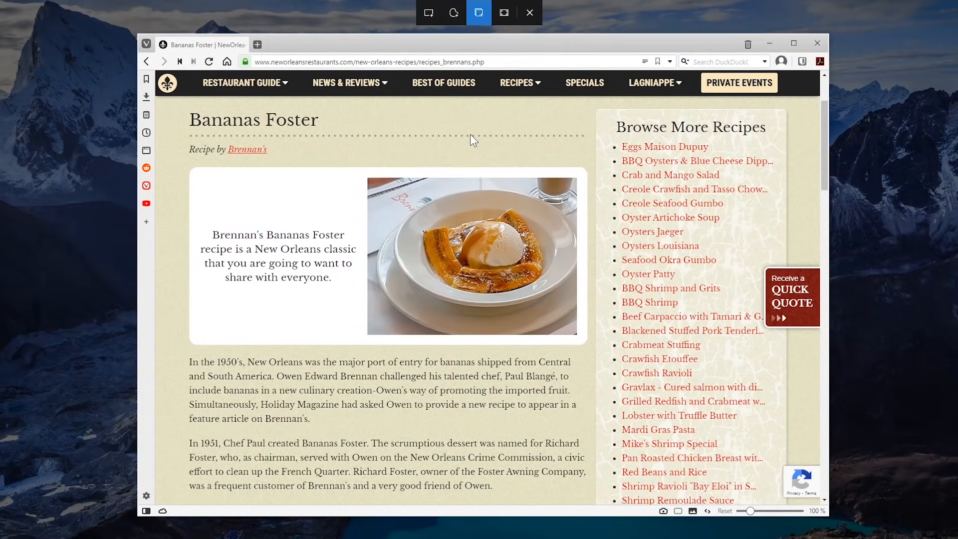
left_click(479, 12)
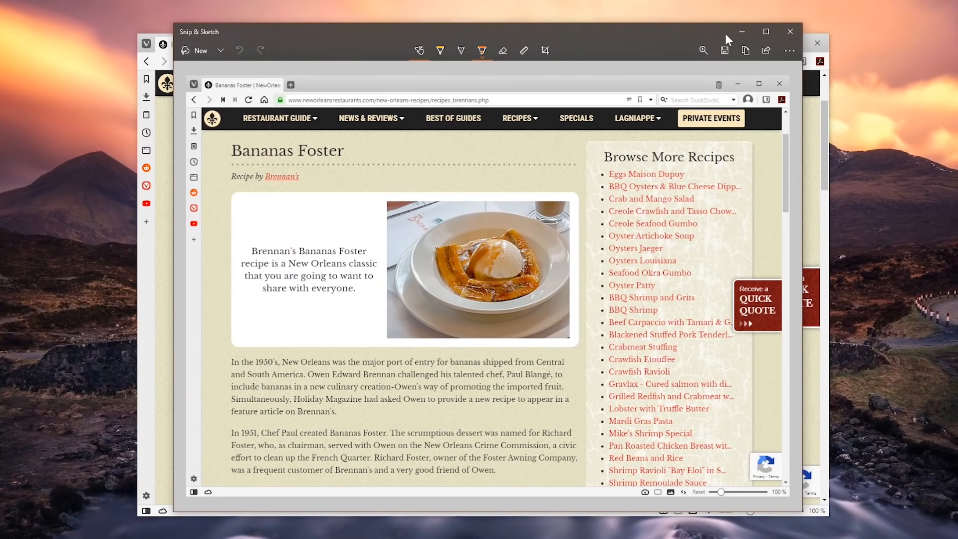
mouse_move(788, 32)
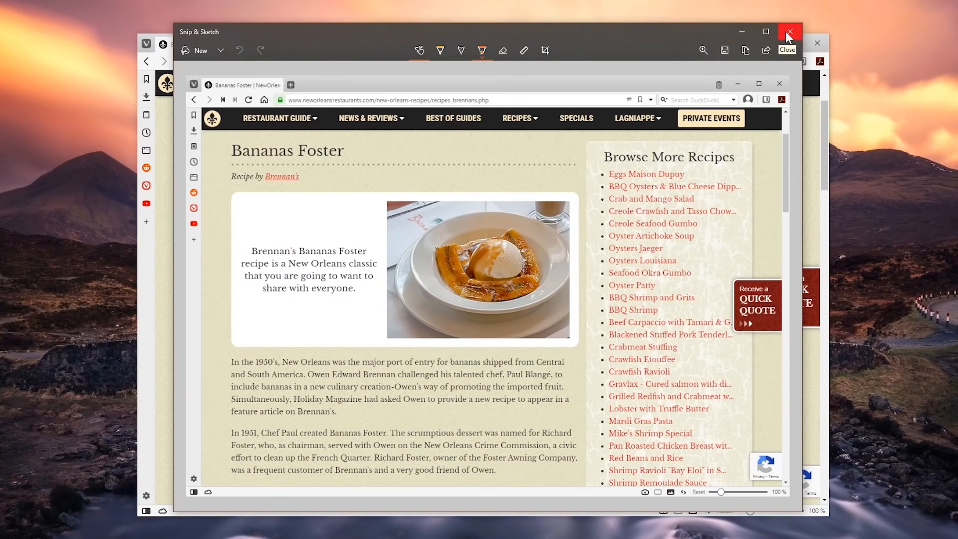
left_click(788, 32)
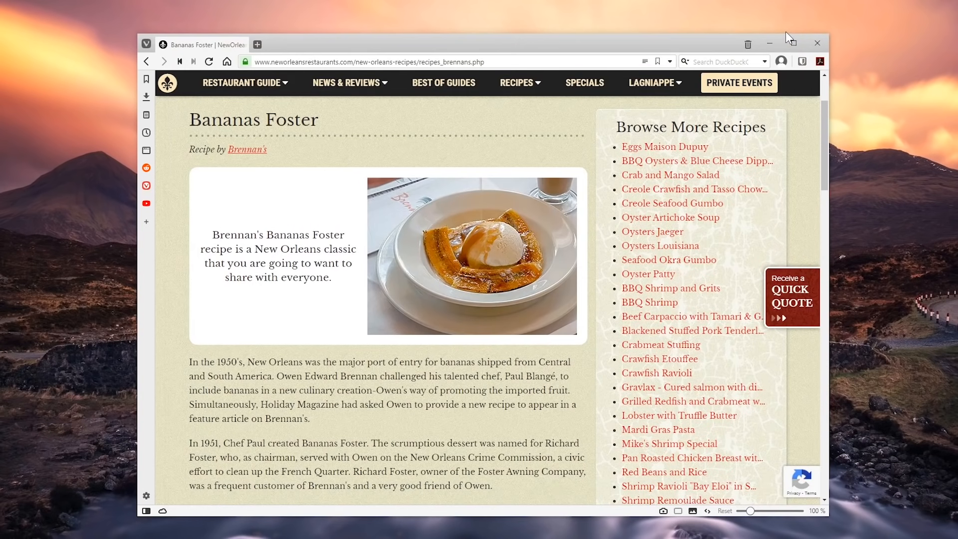
mouse_move(862, 429)
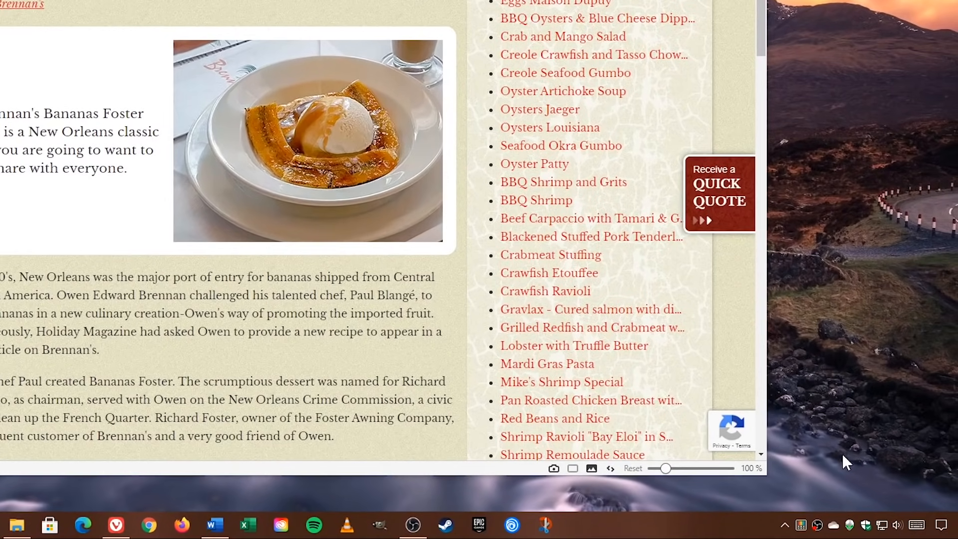
mouse_move(929, 526)
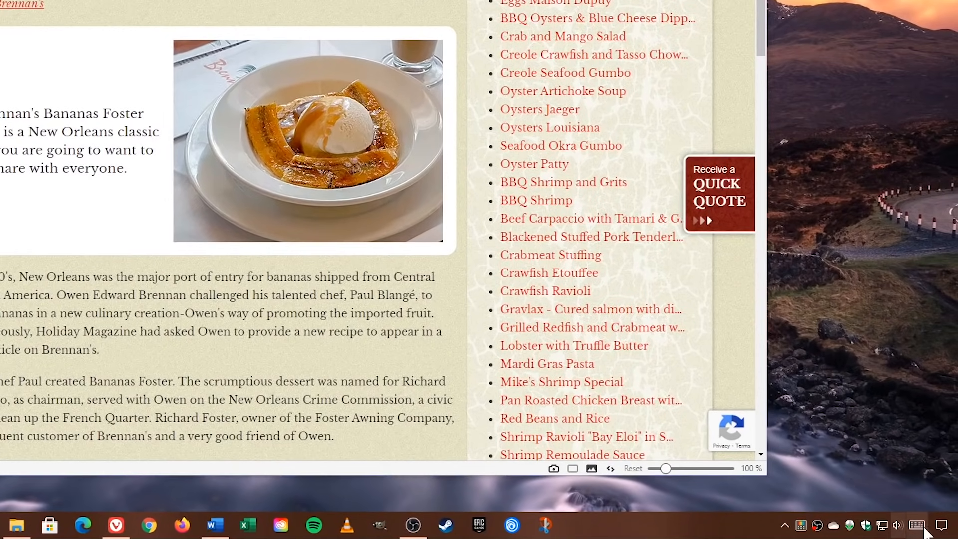
left_click(937, 523)
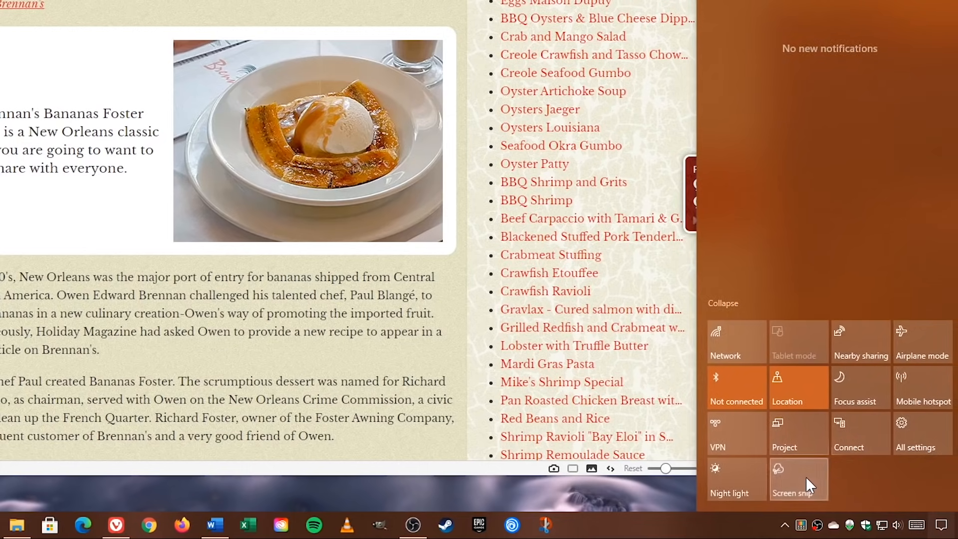
left_click(792, 480)
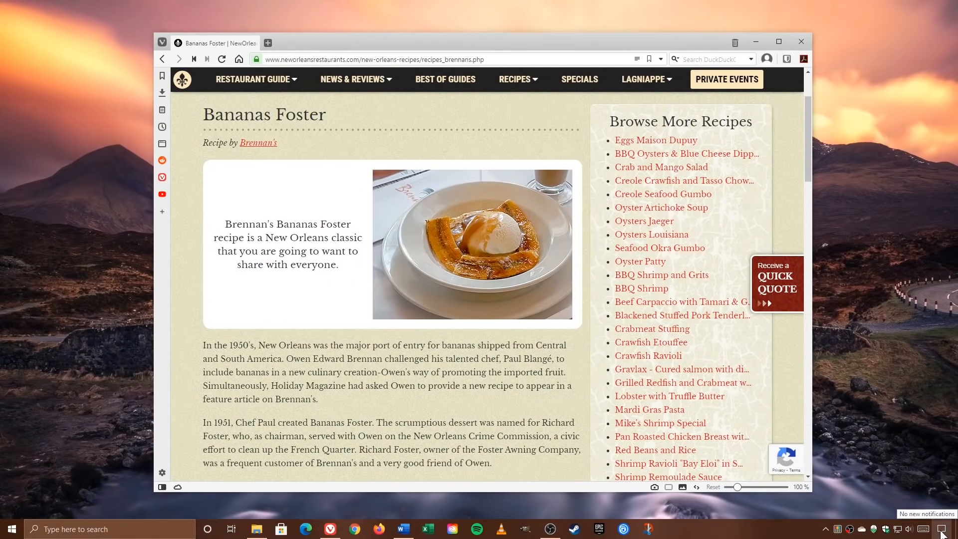
left_click(947, 529)
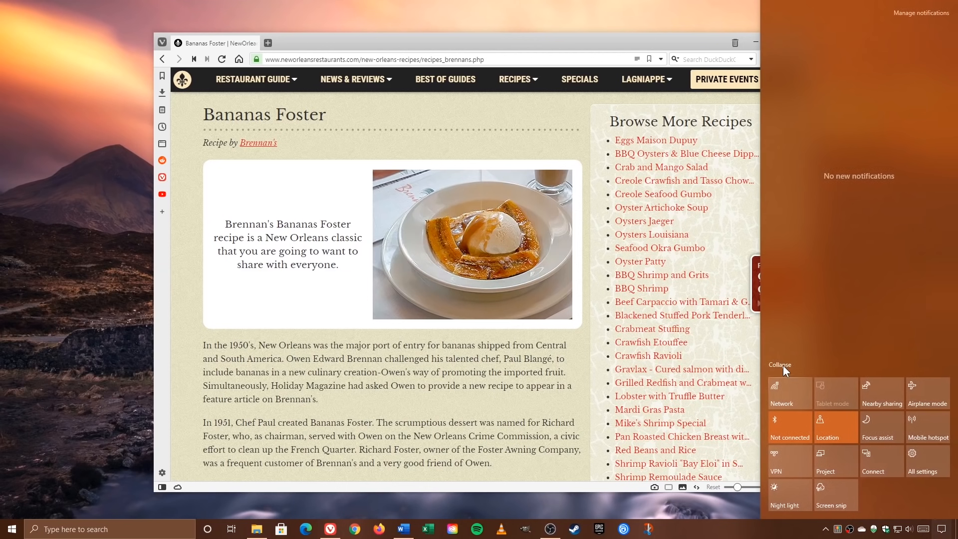
left_click(779, 365)
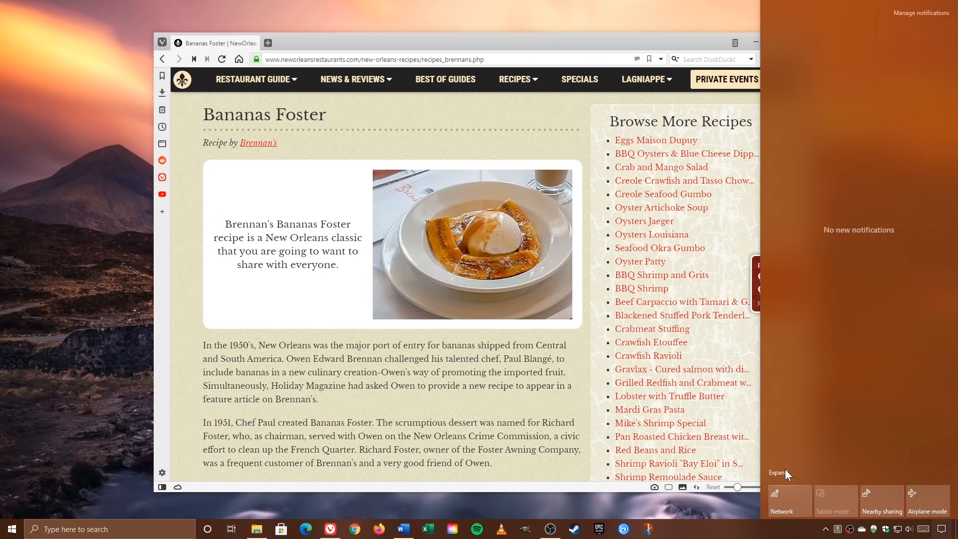
left_click(777, 472)
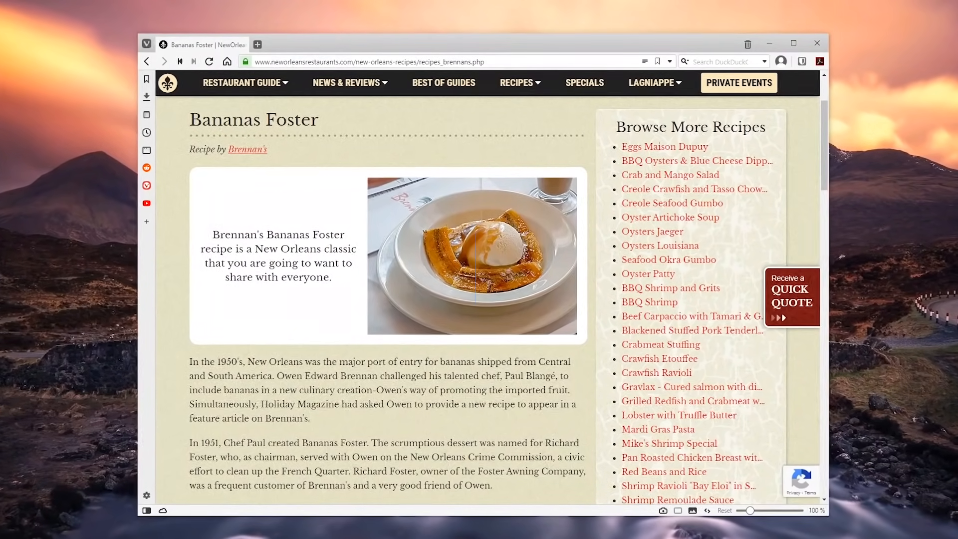
key("Win+Shift+S")
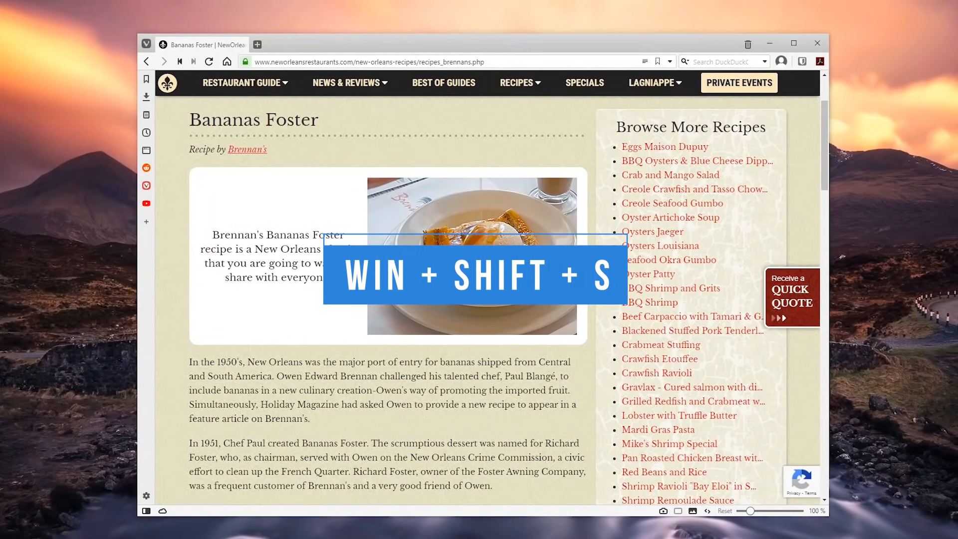
key("win+shift+s")
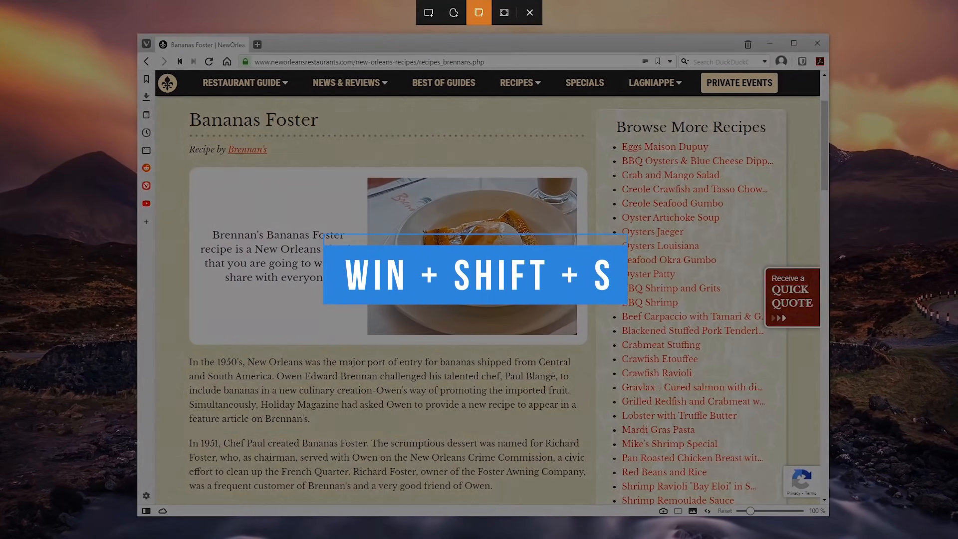
mouse_move(429, 12)
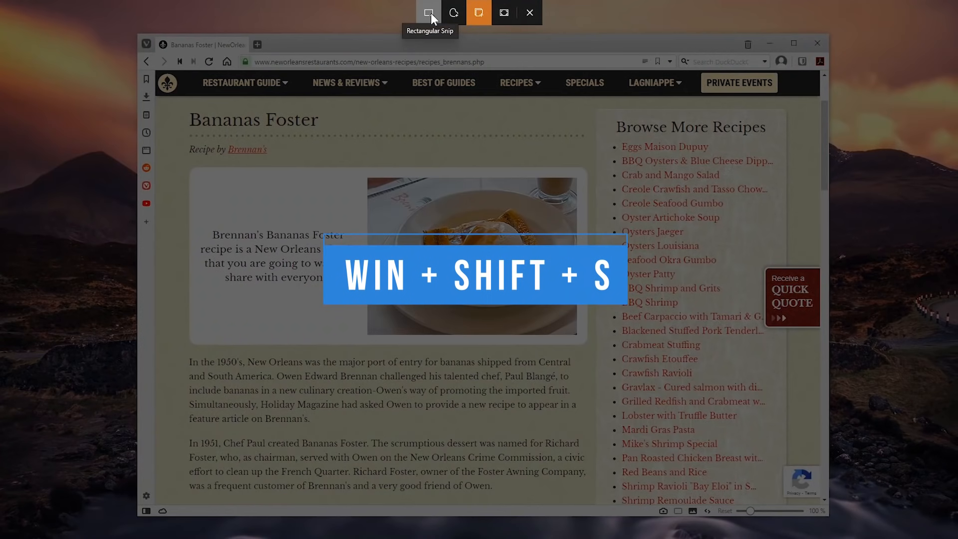
mouse_move(504, 12)
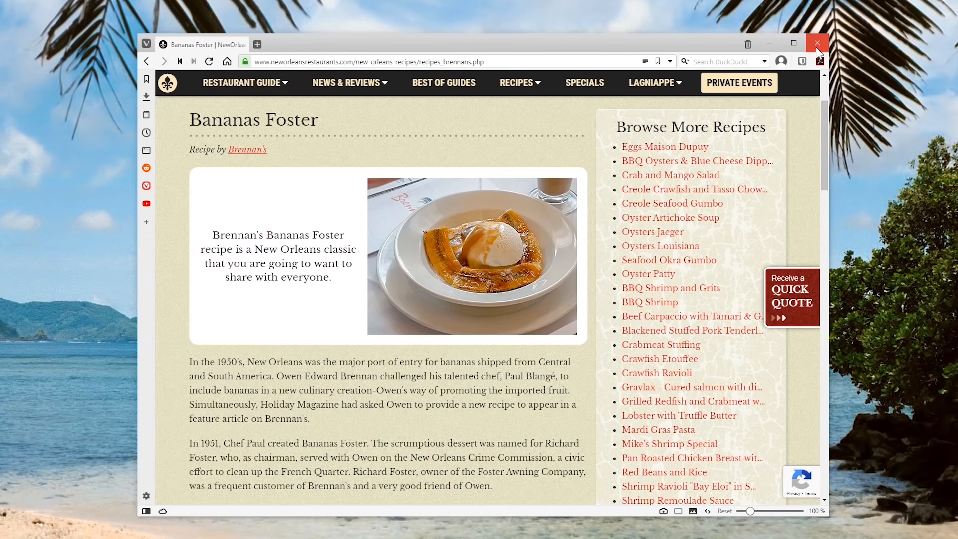
Step: Close the browser, relaunch Snip & Sketch from the taskbar and show its more-options menu
left_click(817, 43)
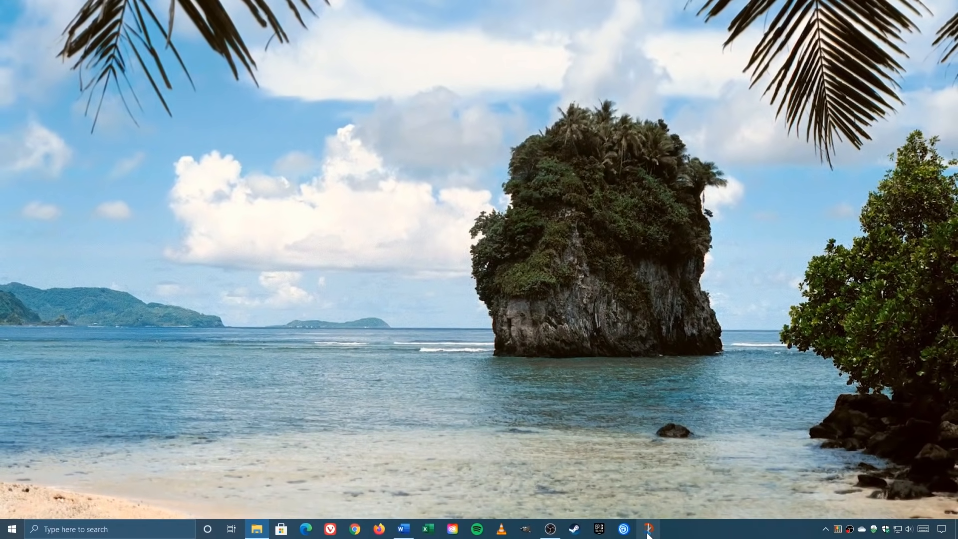
mouse_move(648, 529)
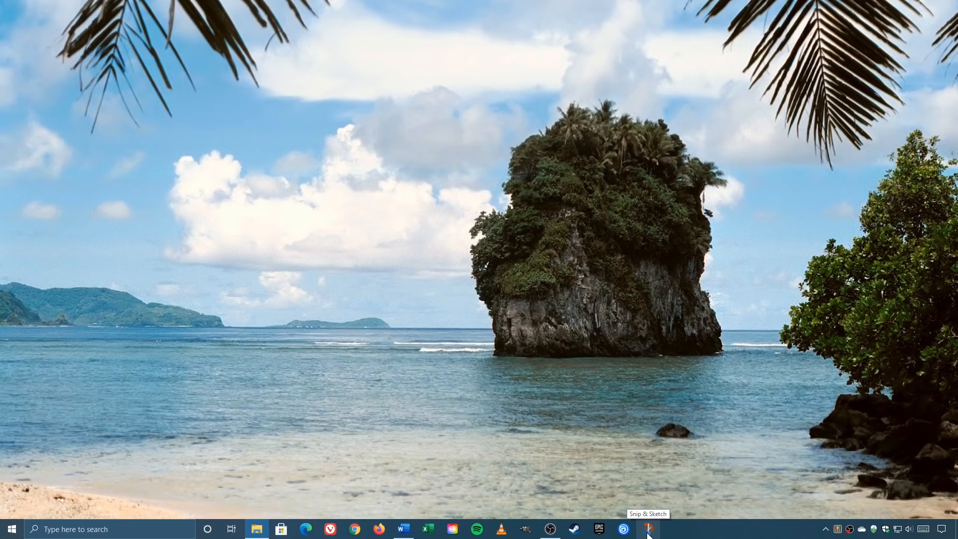
left_click(647, 528)
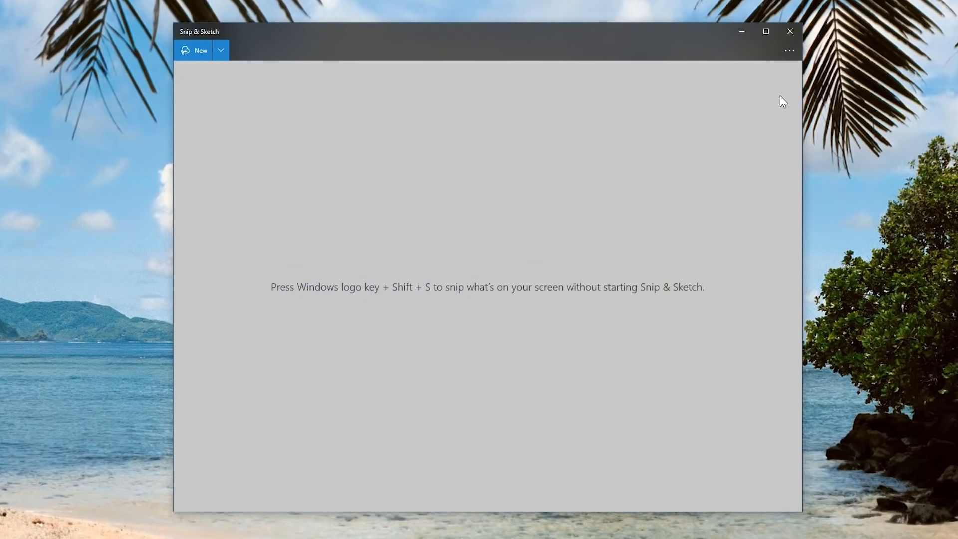
mouse_move(788, 51)
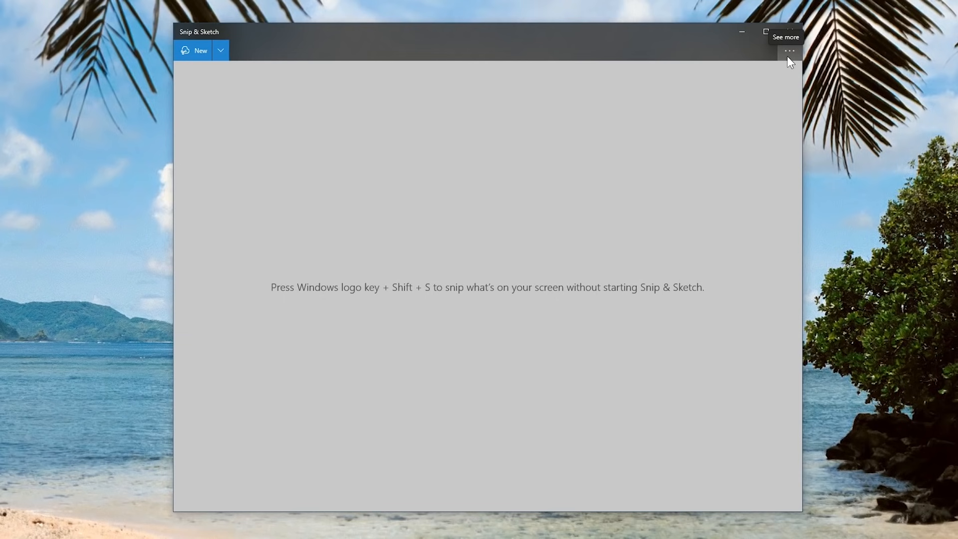
left_click(788, 51)
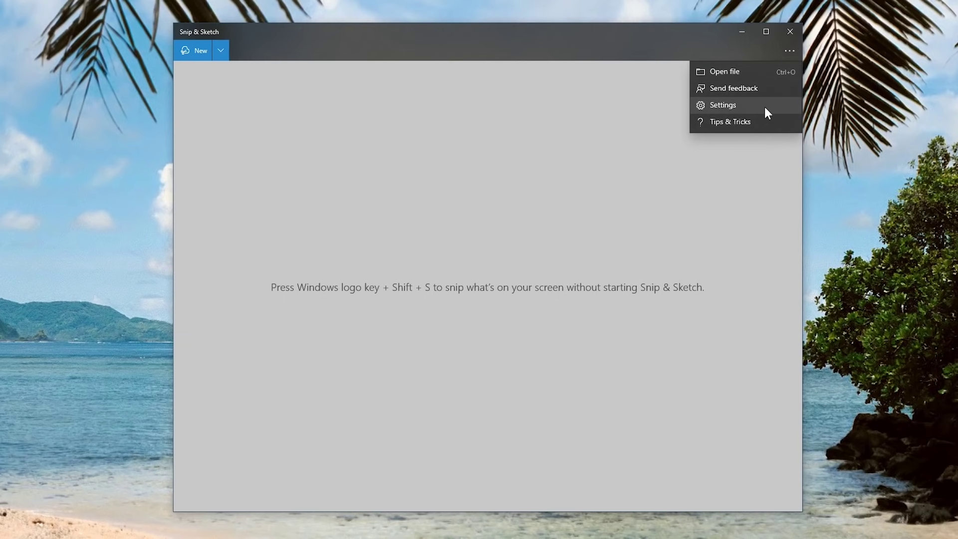
Step: From Settings, turn on the Print Screen shortcut for screen snipping in Windows keyboard settings
left_click(722, 105)
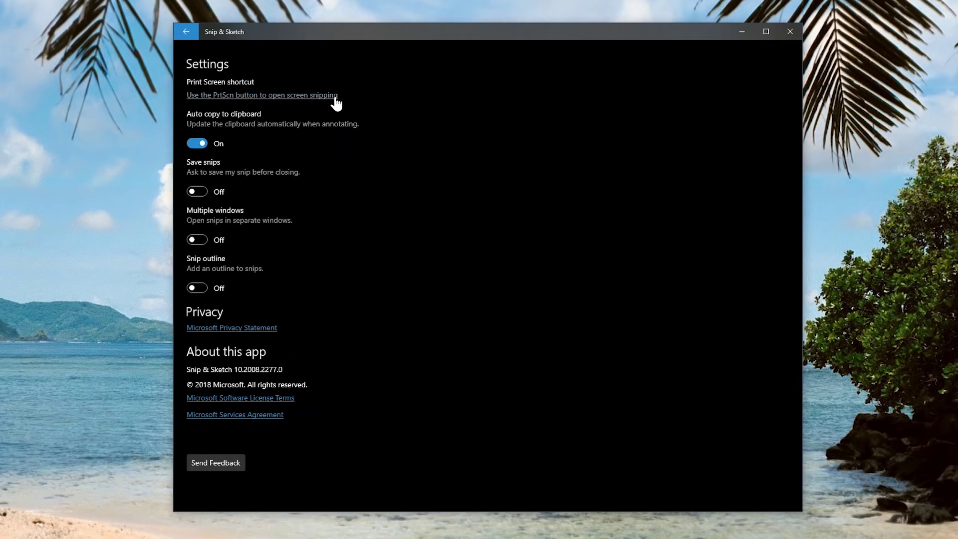
left_click(262, 95)
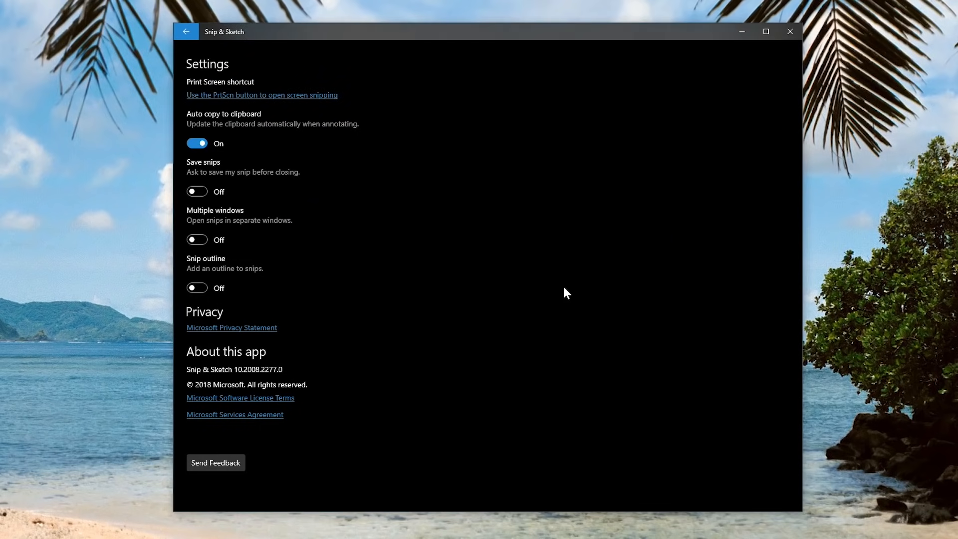
left_click(261, 95)
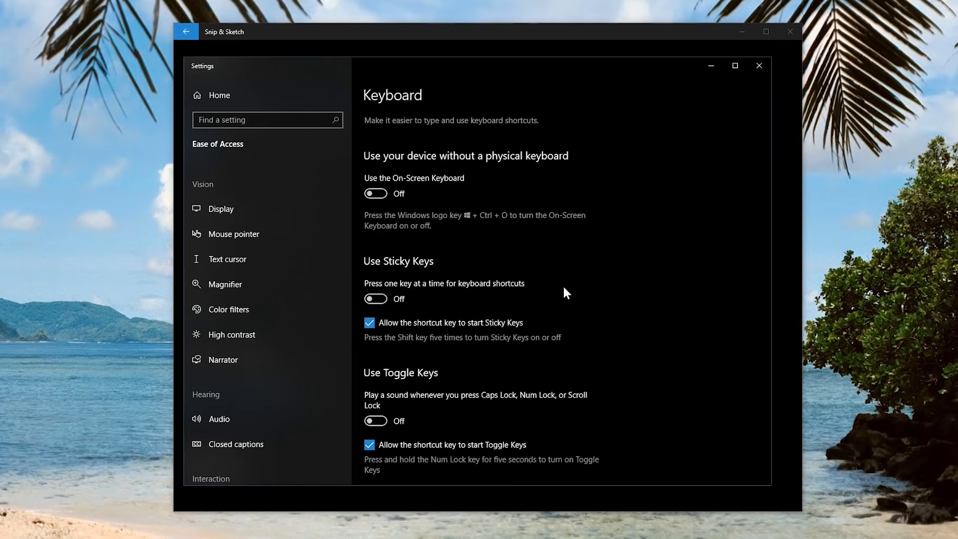
scroll("down", 3)
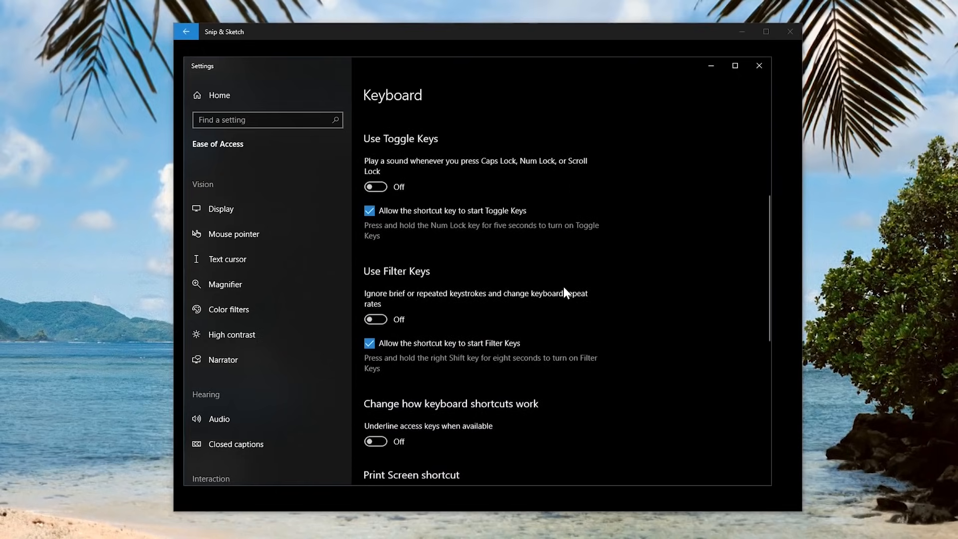
scroll("down", 3)
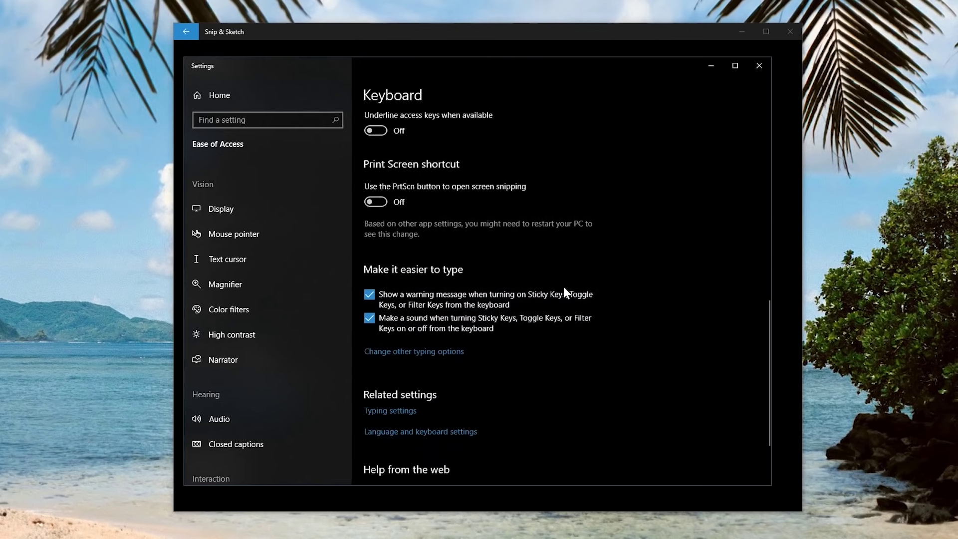
scroll("up", 3)
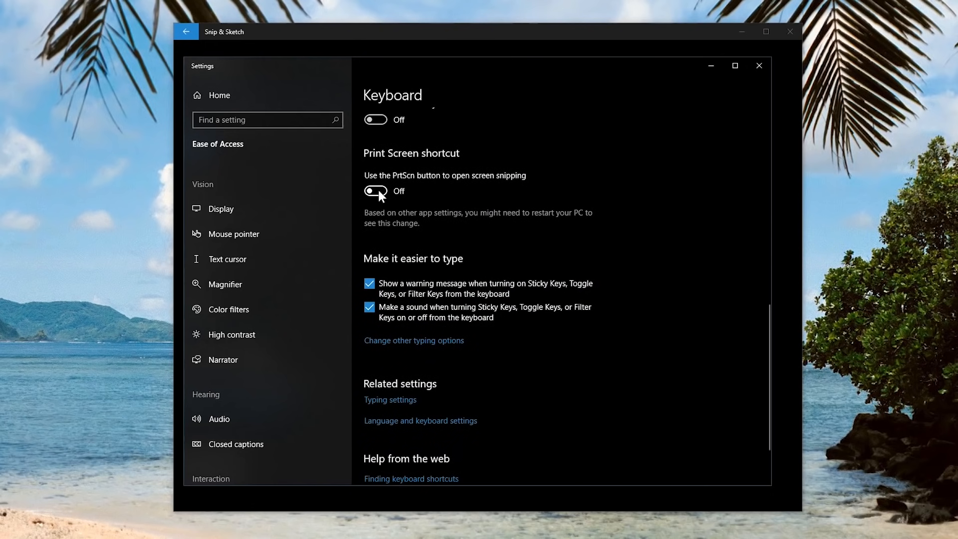
left_click(375, 191)
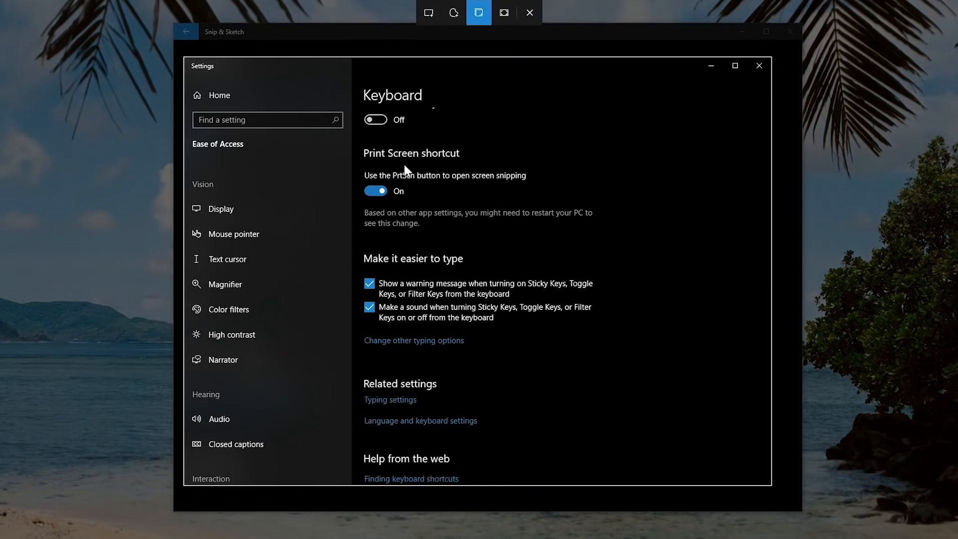
mouse_move(528, 12)
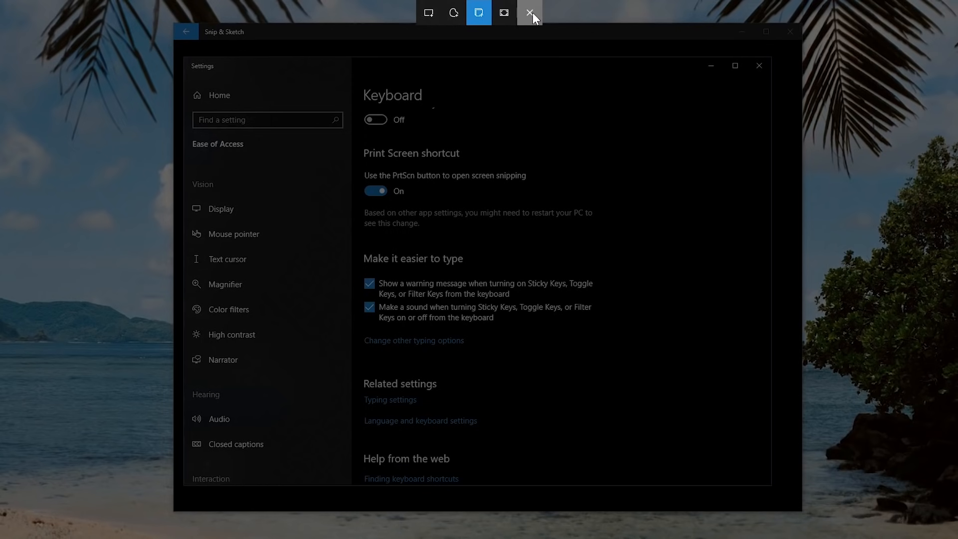
Step: Test PrtScn, dismiss the snipping bar and close keyboard settings to return to app settings
left_click(528, 12)
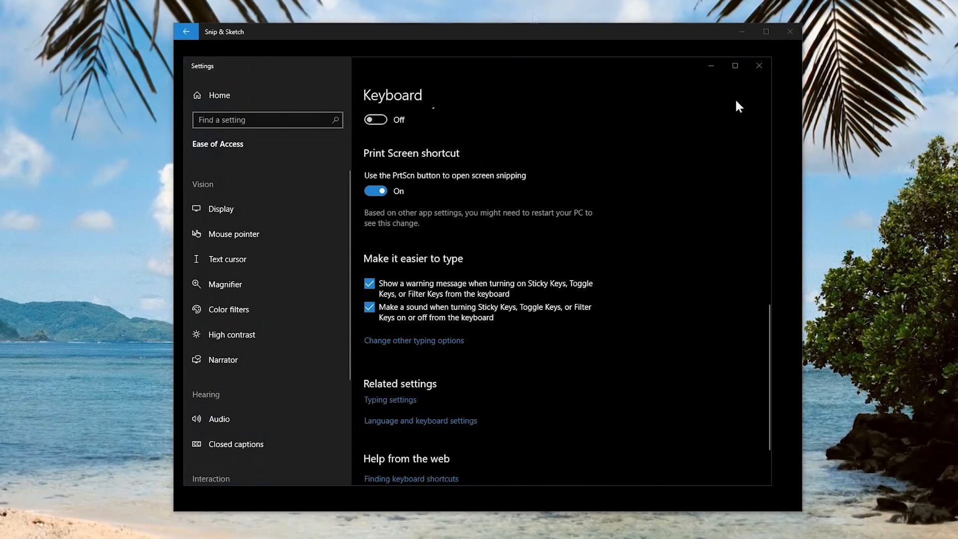
mouse_move(758, 66)
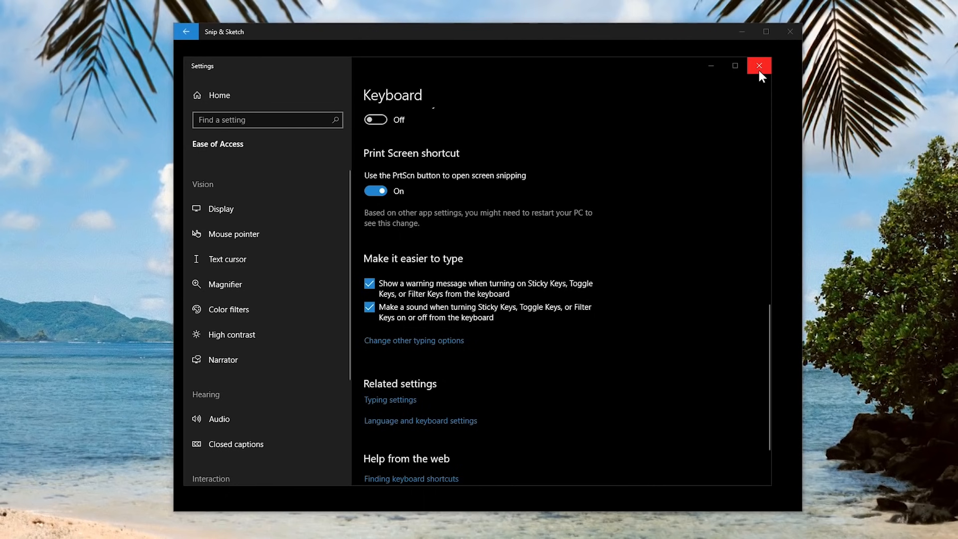
left_click(758, 66)
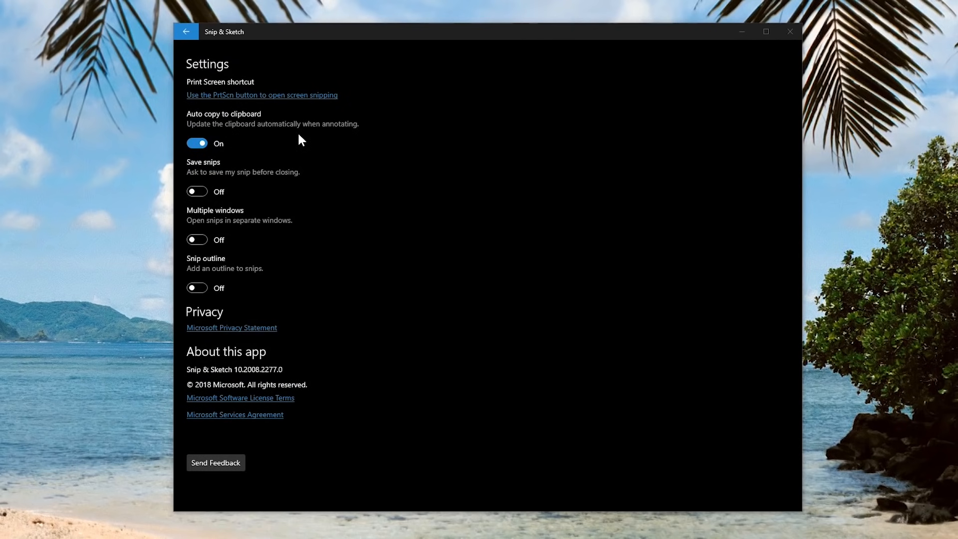
mouse_move(256, 151)
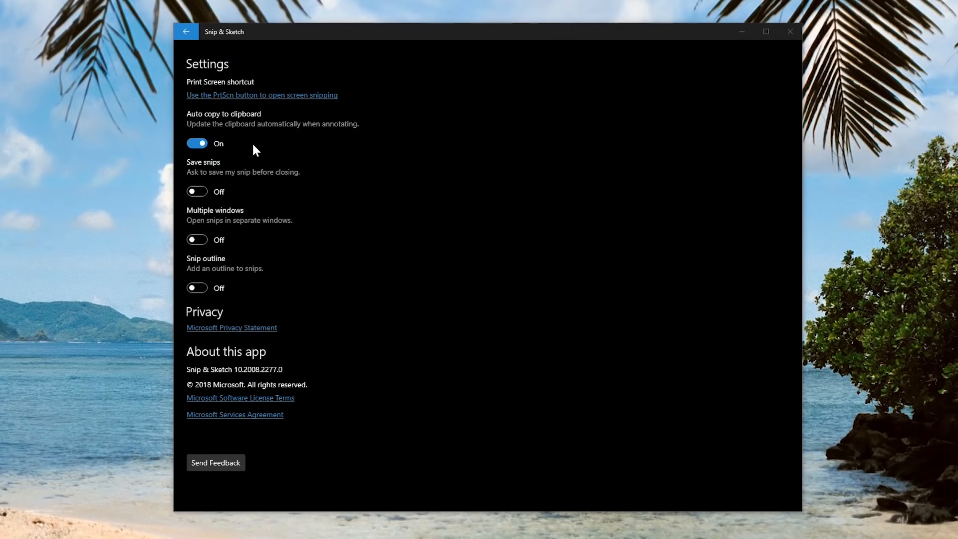
mouse_move(232, 260)
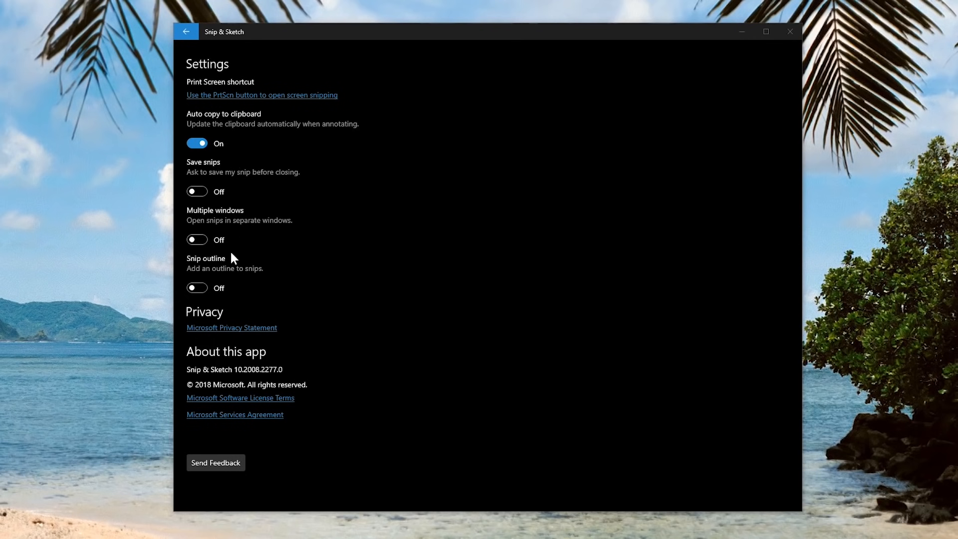
mouse_move(243, 287)
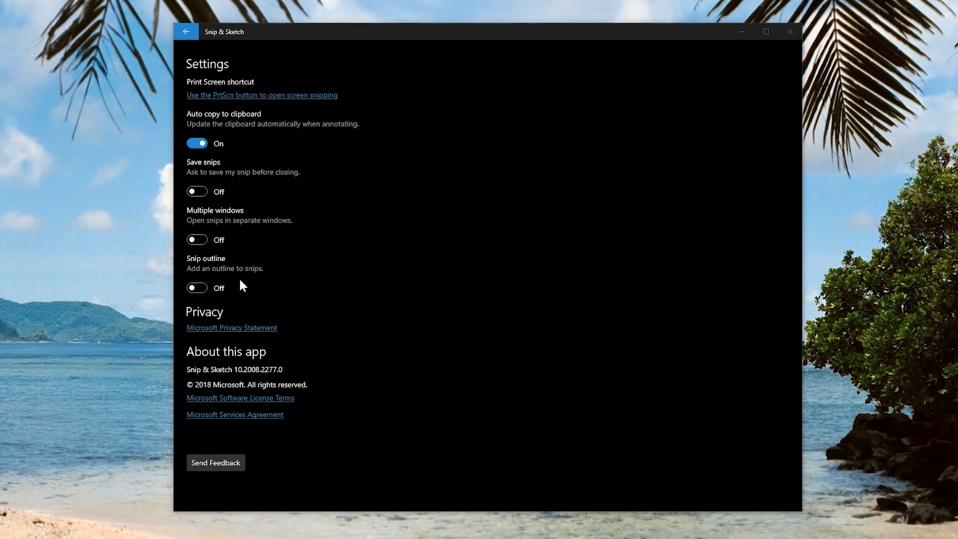
mouse_move(239, 221)
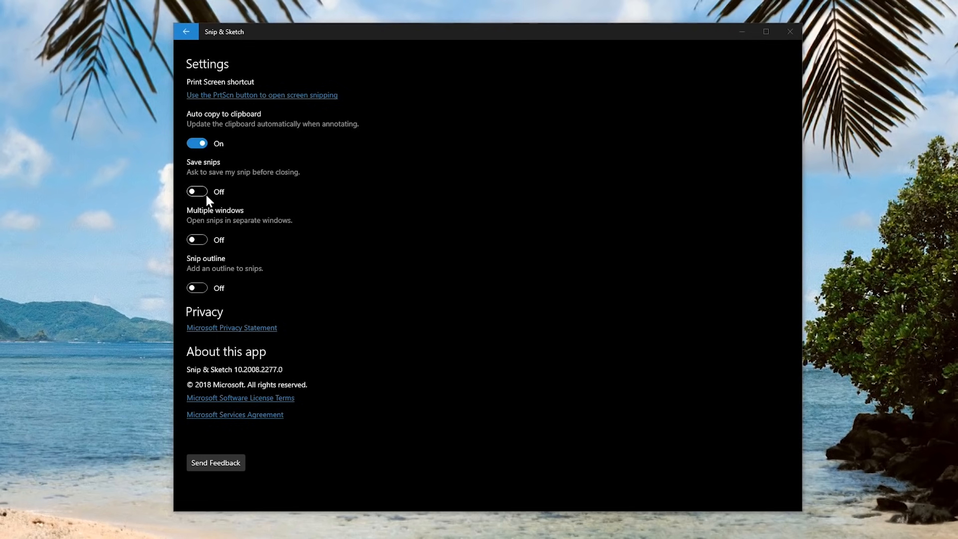
Step: Switch the Save snips option on so the app asks before closing
left_click(196, 191)
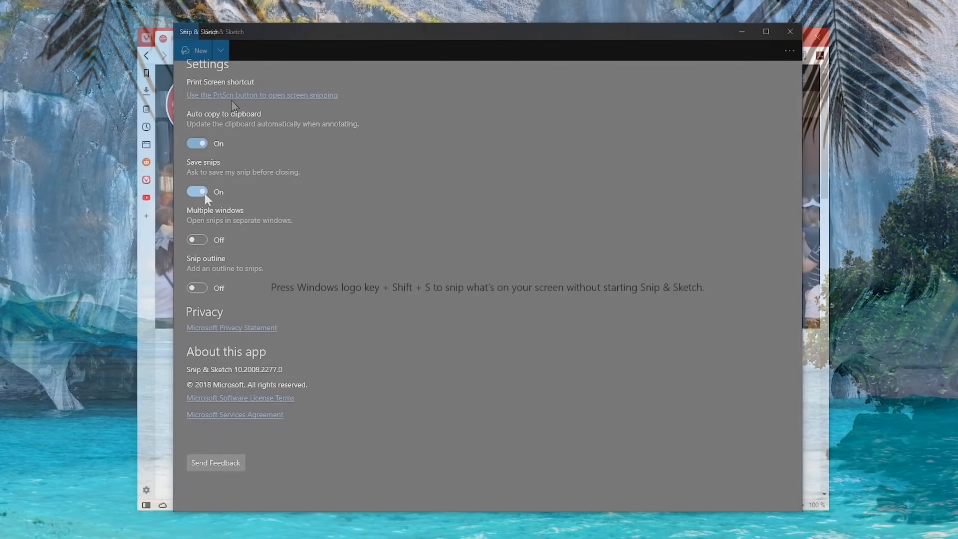
Step: Leave Settings and capture a window snip of the French Quarter Festival browser page
left_click(147, 56)
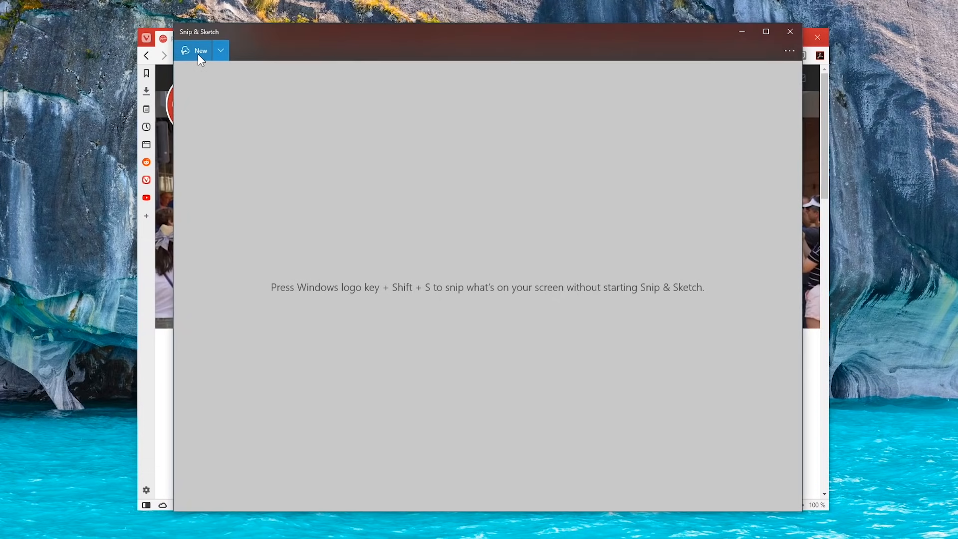
left_click(199, 51)
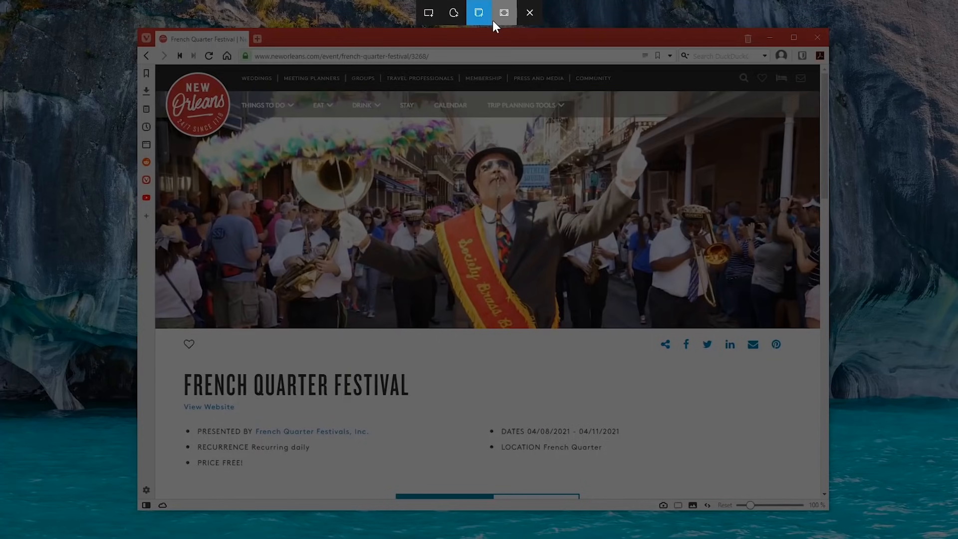
left_click(479, 12)
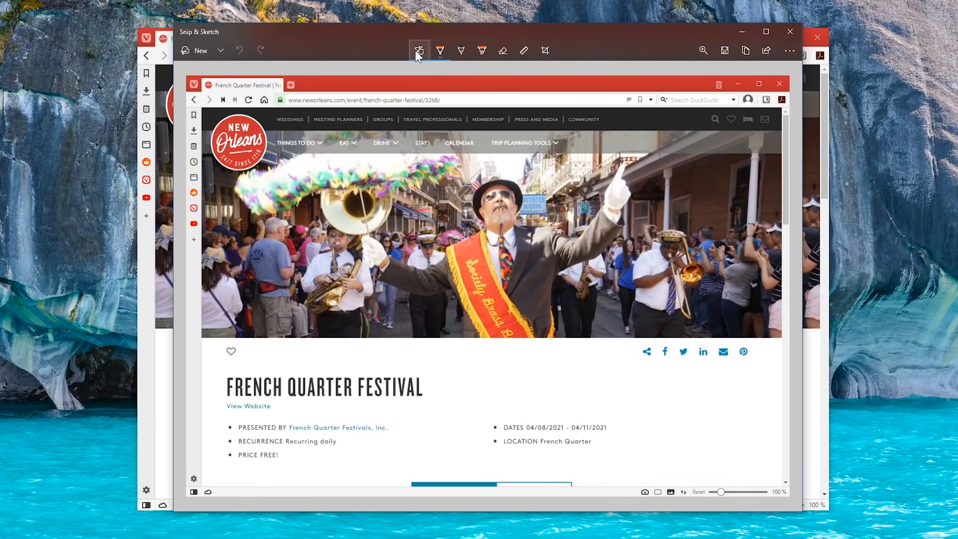
mouse_move(461, 50)
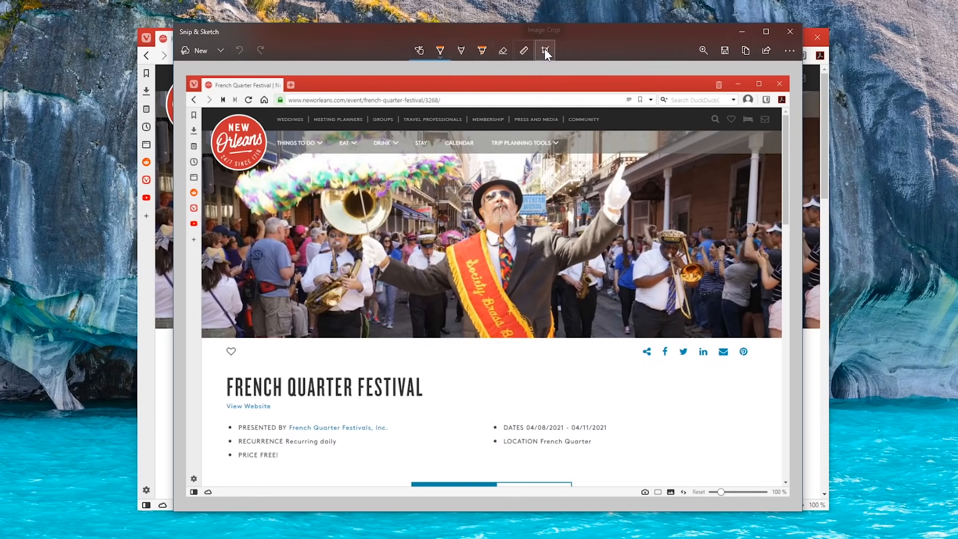
mouse_move(420, 51)
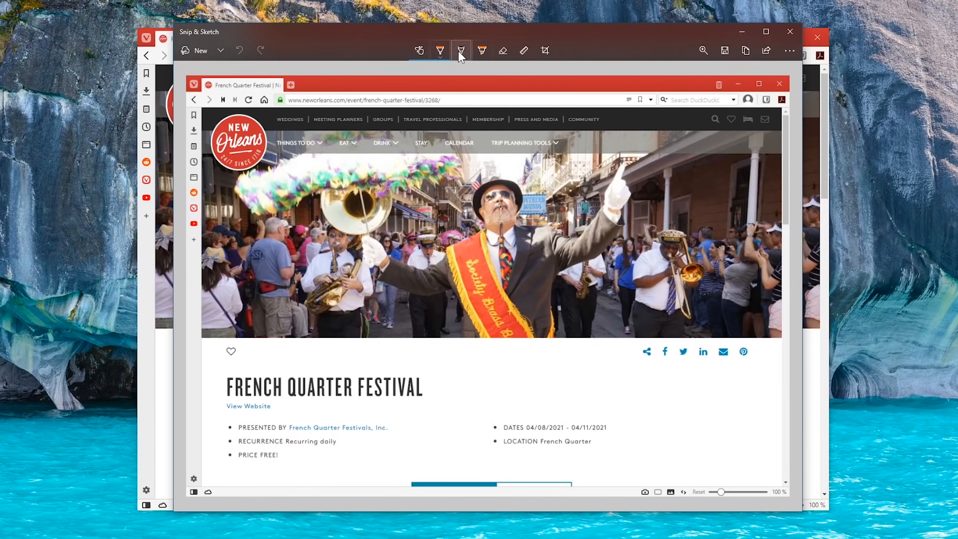
mouse_move(461, 50)
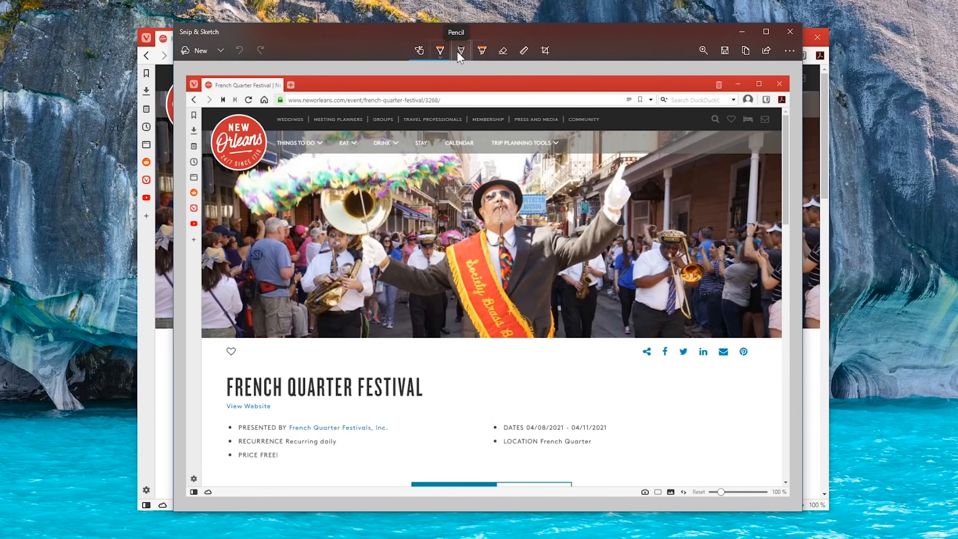
mouse_move(440, 51)
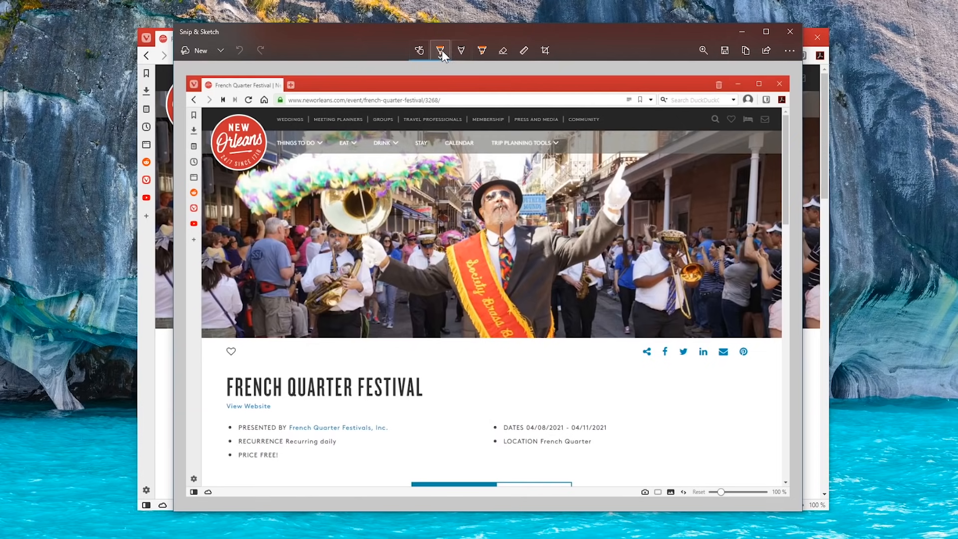
Step: Choose a yellow ink colour for the Ballpoint pen to circle the festival page sections
left_click(440, 51)
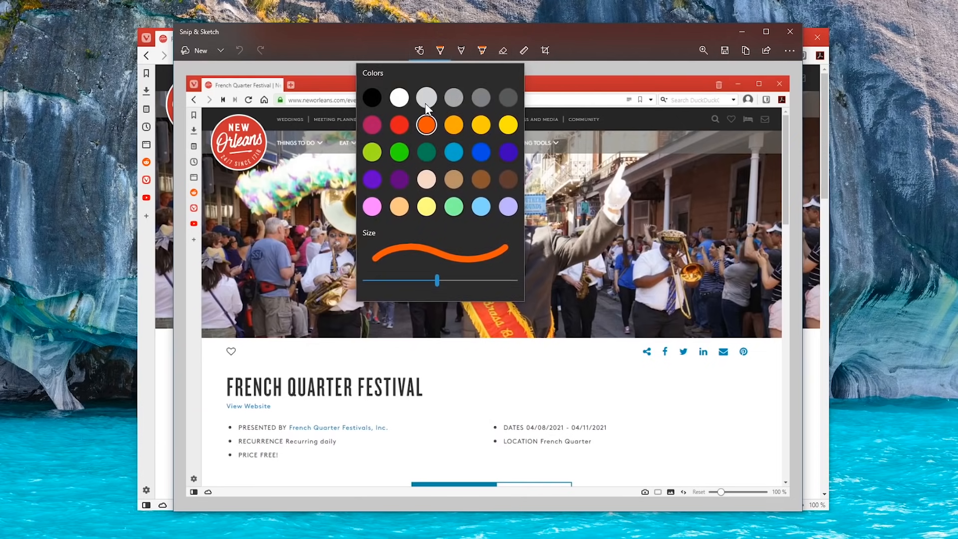
left_click(480, 124)
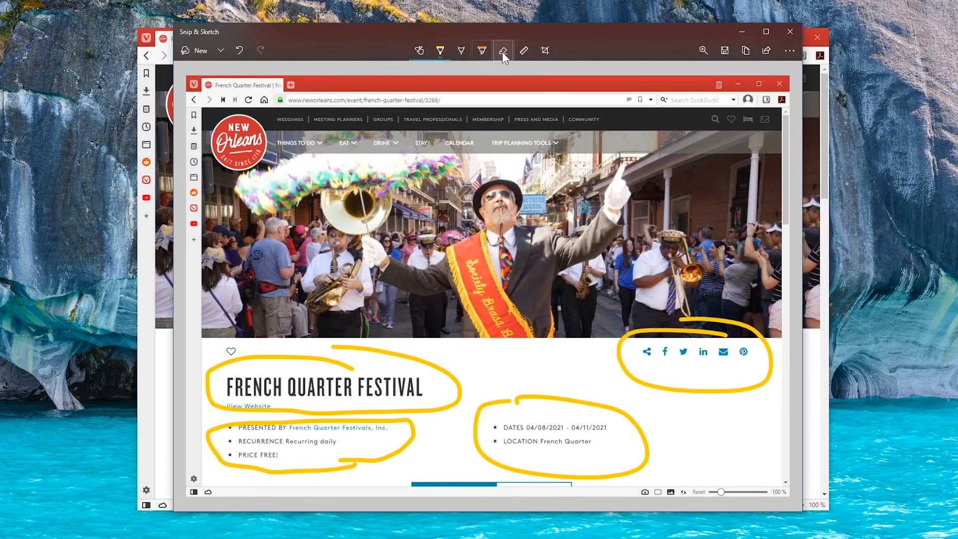
Step: Erase one yellow circle, then use Erase all ink to clear the remaining circles
left_click(502, 51)
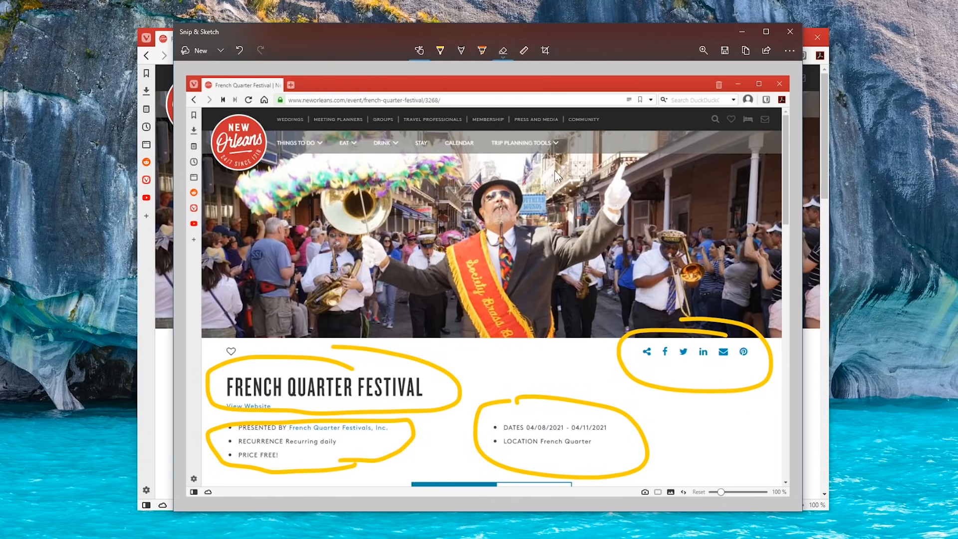
mouse_move(672, 300)
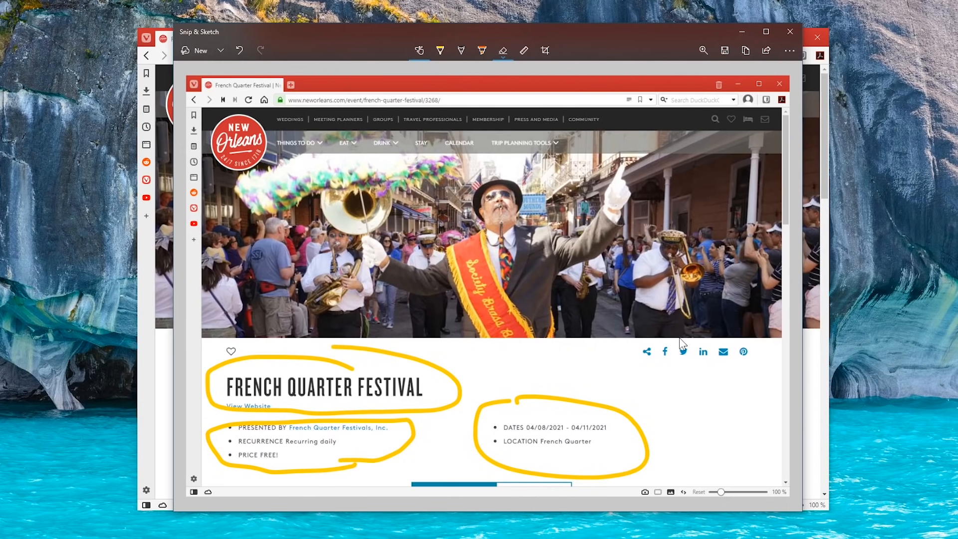
mouse_move(501, 51)
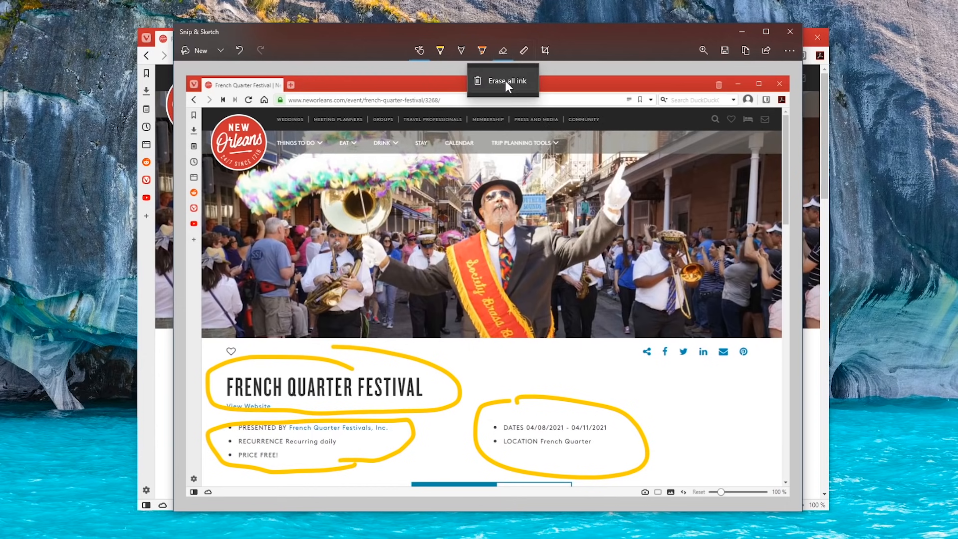
left_click(501, 80)
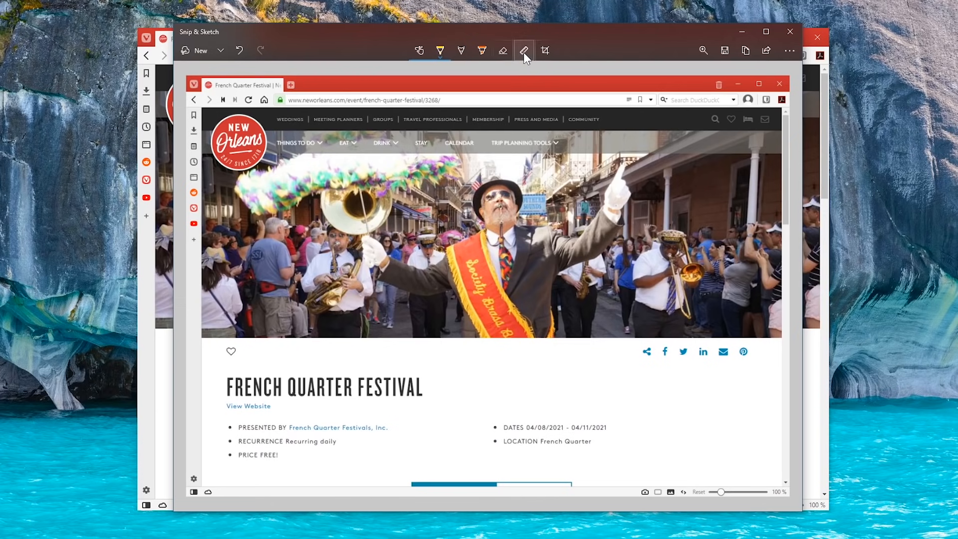
left_click(523, 51)
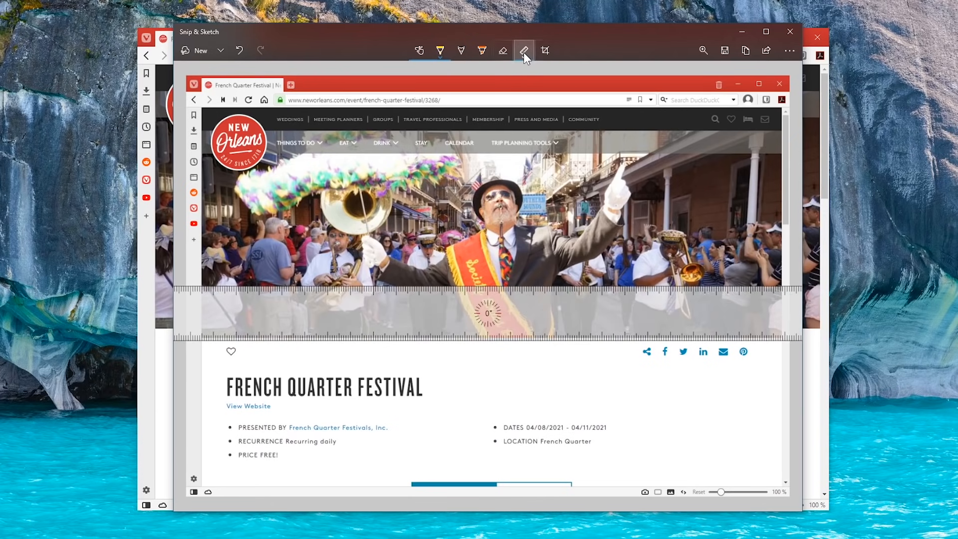
left_click(524, 50)
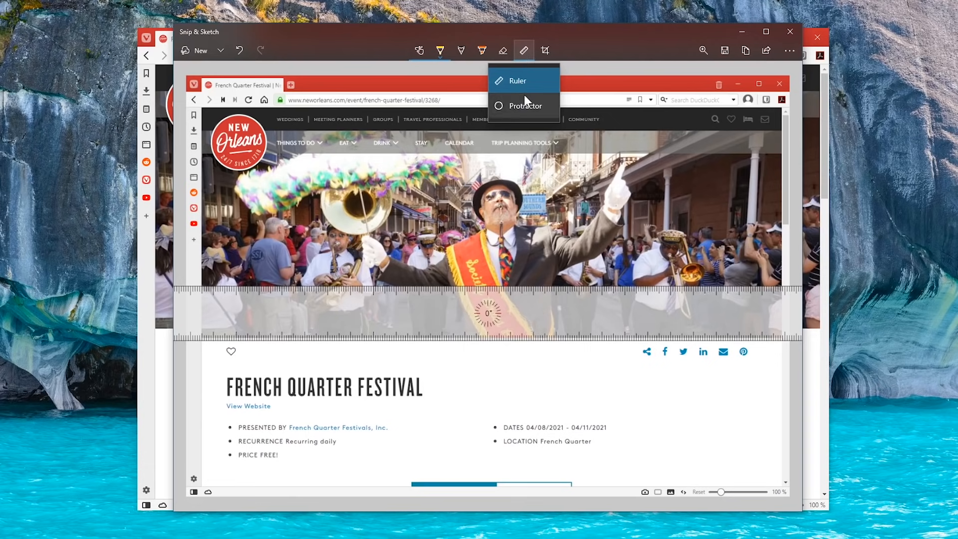
left_click(525, 106)
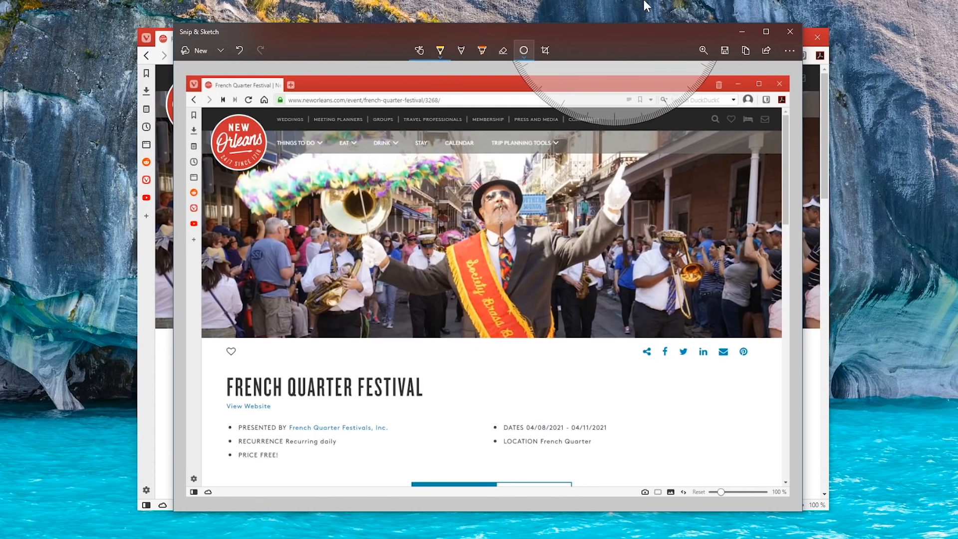
mouse_move(545, 50)
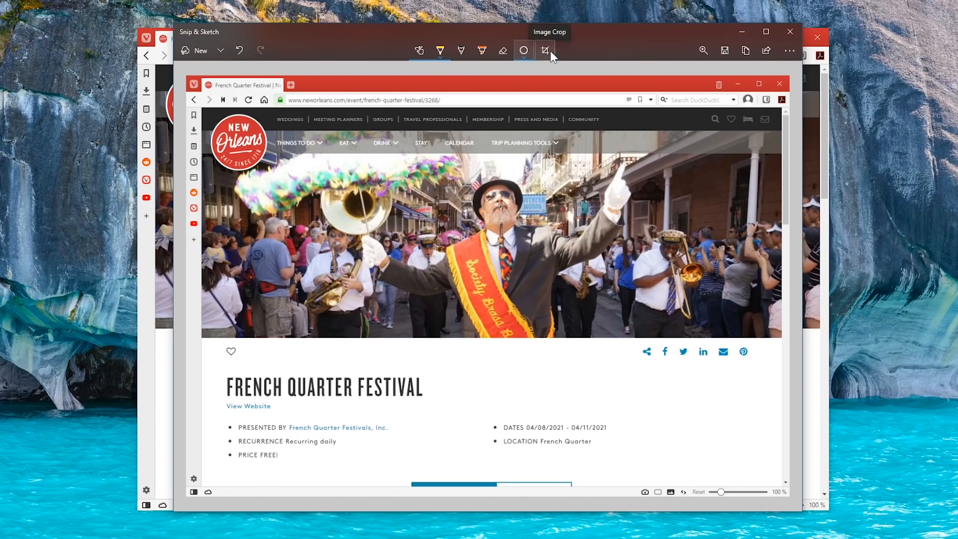
mouse_move(545, 51)
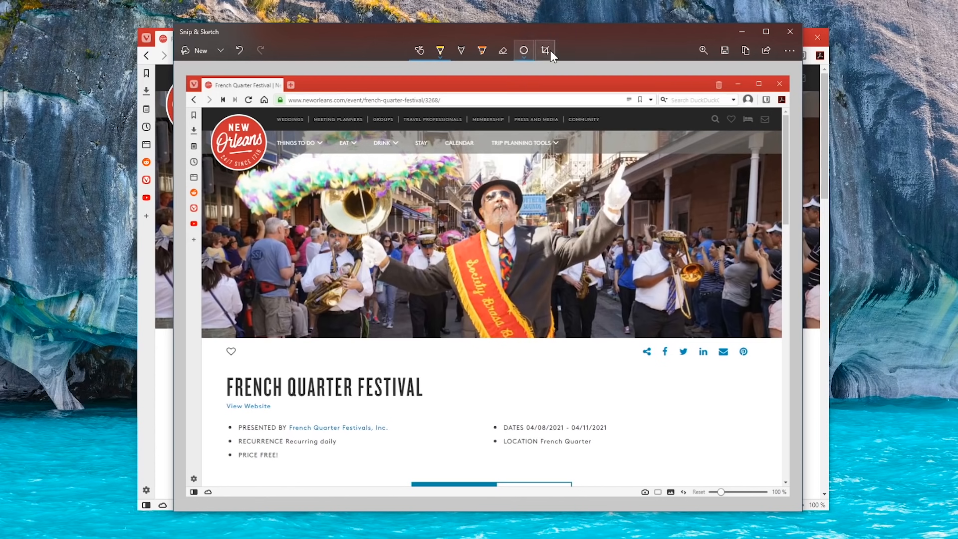
Step: Crop the festival snip down to just the parade photo and apply it
left_click(543, 51)
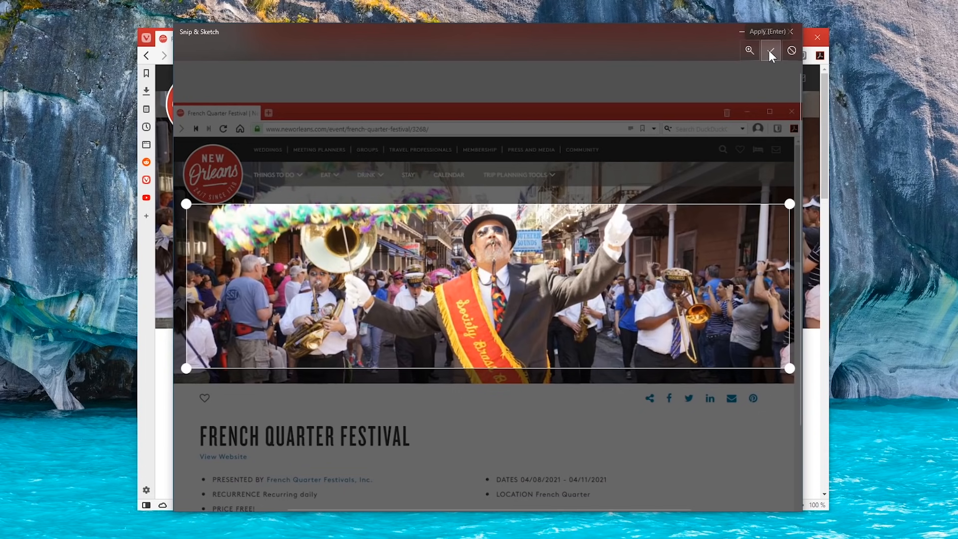
left_click(770, 50)
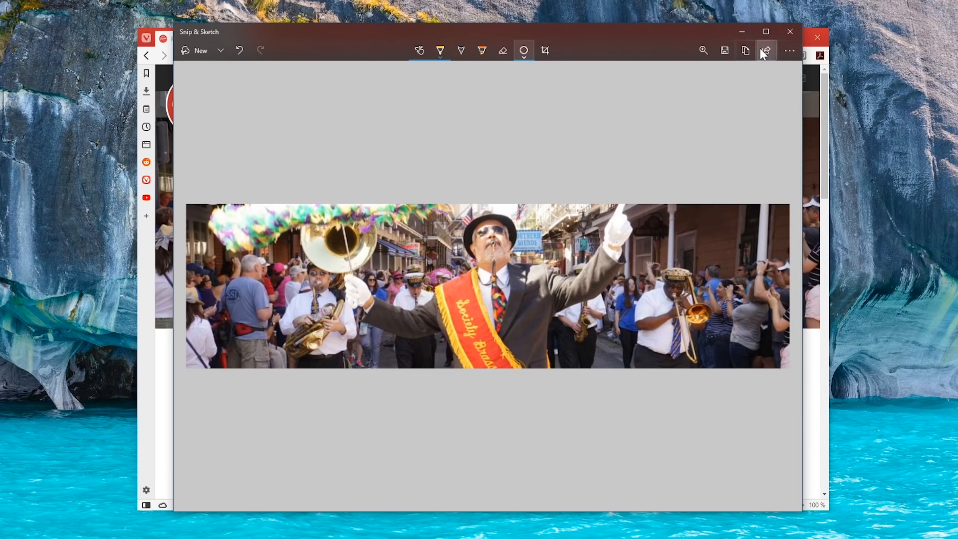
Step: Save the cropped parade snip as a JPG with the default name in Downloads
left_click(724, 50)
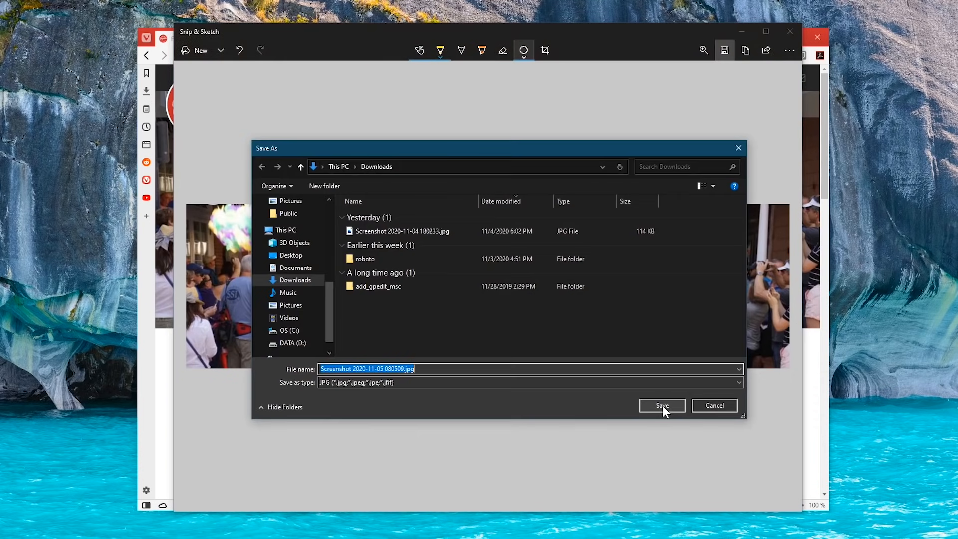
mouse_move(662, 410)
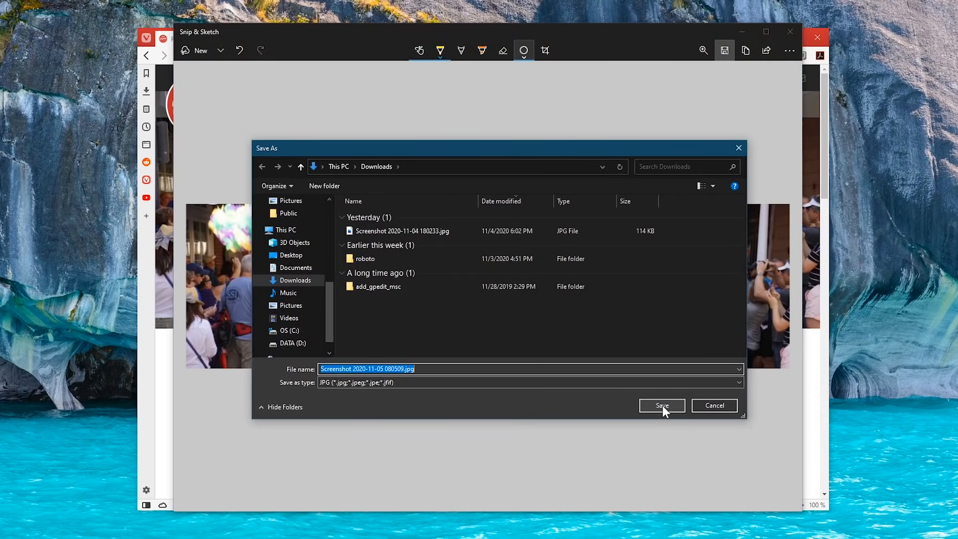
left_click(660, 405)
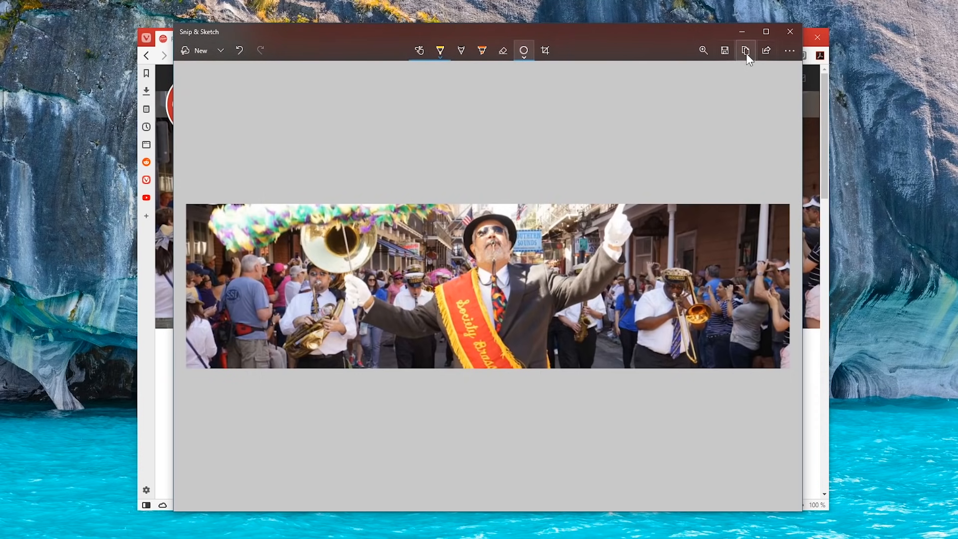
mouse_move(745, 51)
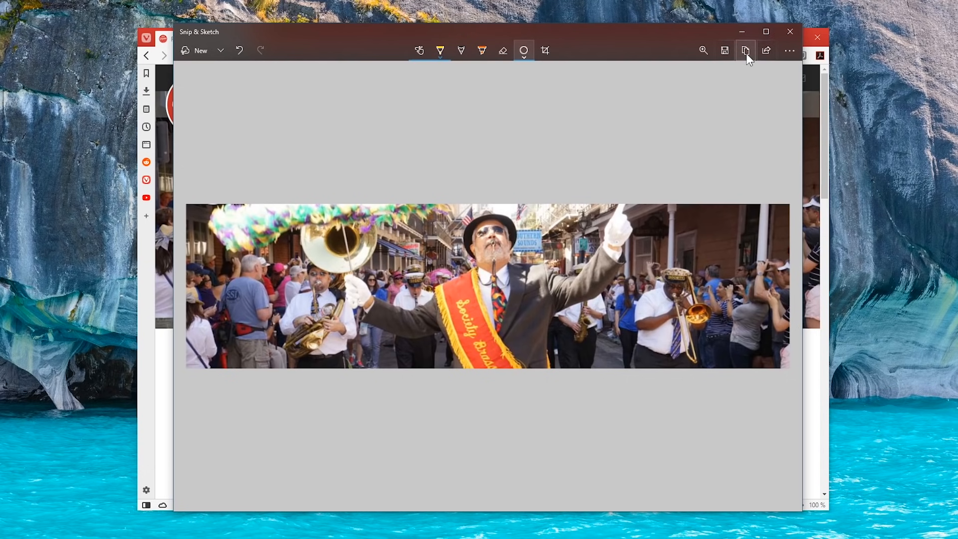
Step: Bring up the share panel listing nearby sharing and apps like Mail
left_click(765, 51)
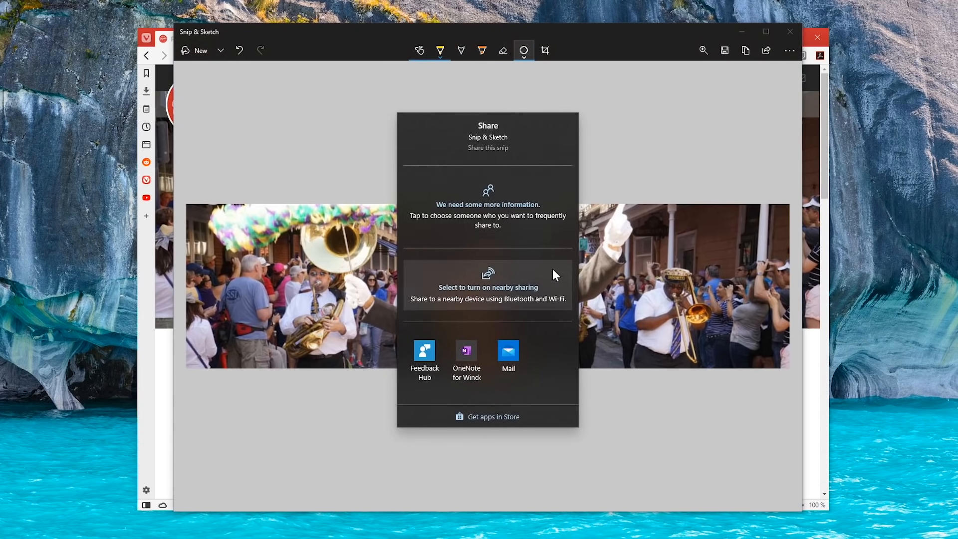
mouse_move(536, 358)
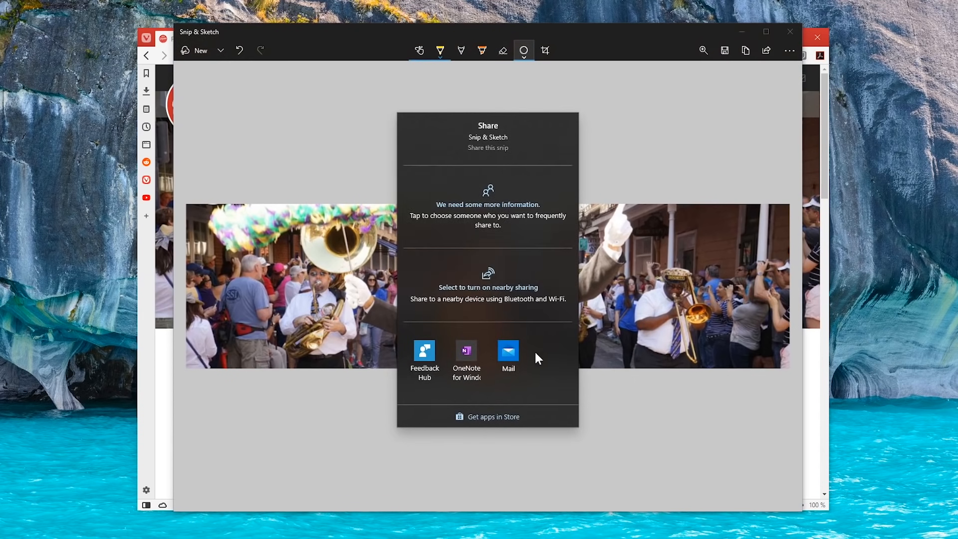